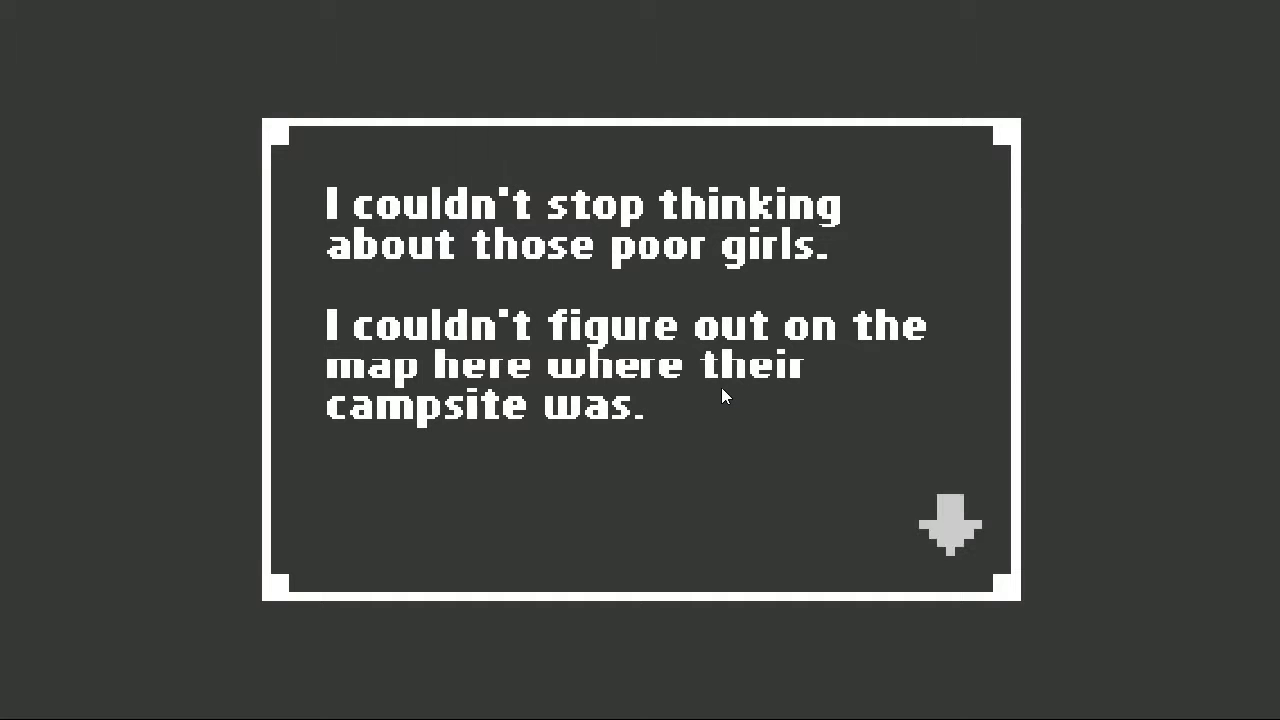
{"action": "mouse_move", "coordinate": [632, 383]}
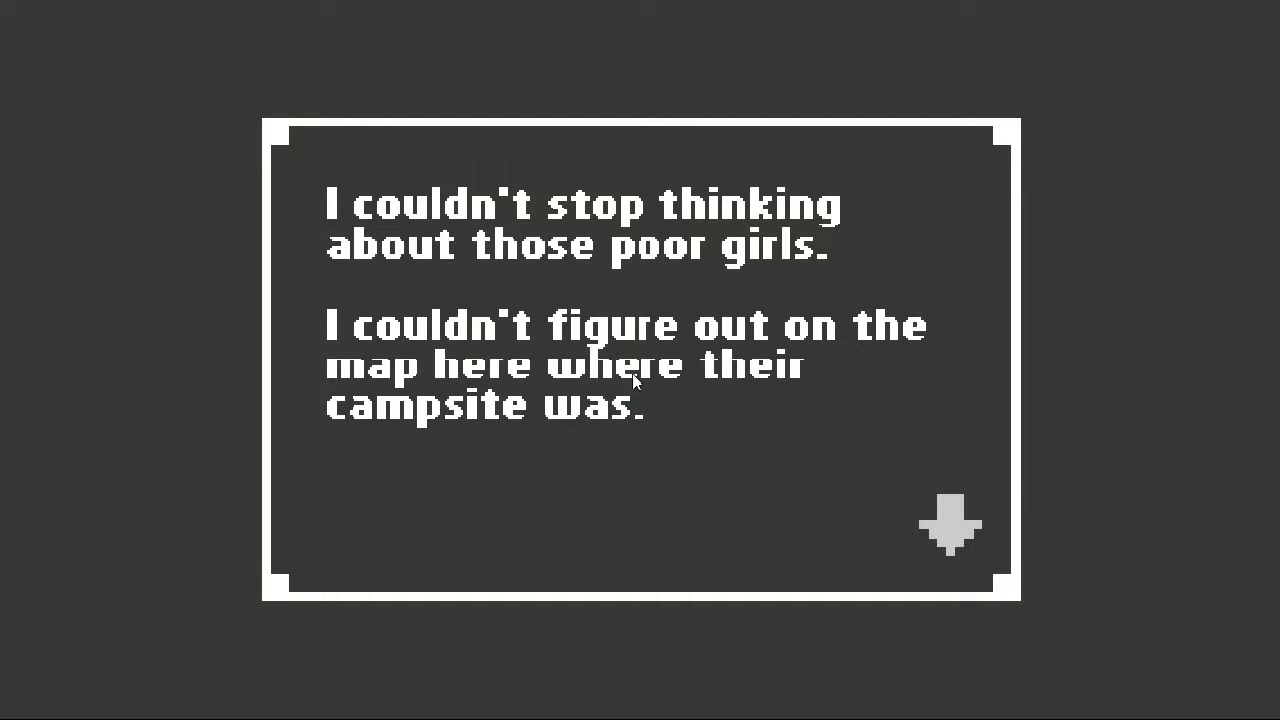
{"action": "left_click", "coordinate": [950, 520]}
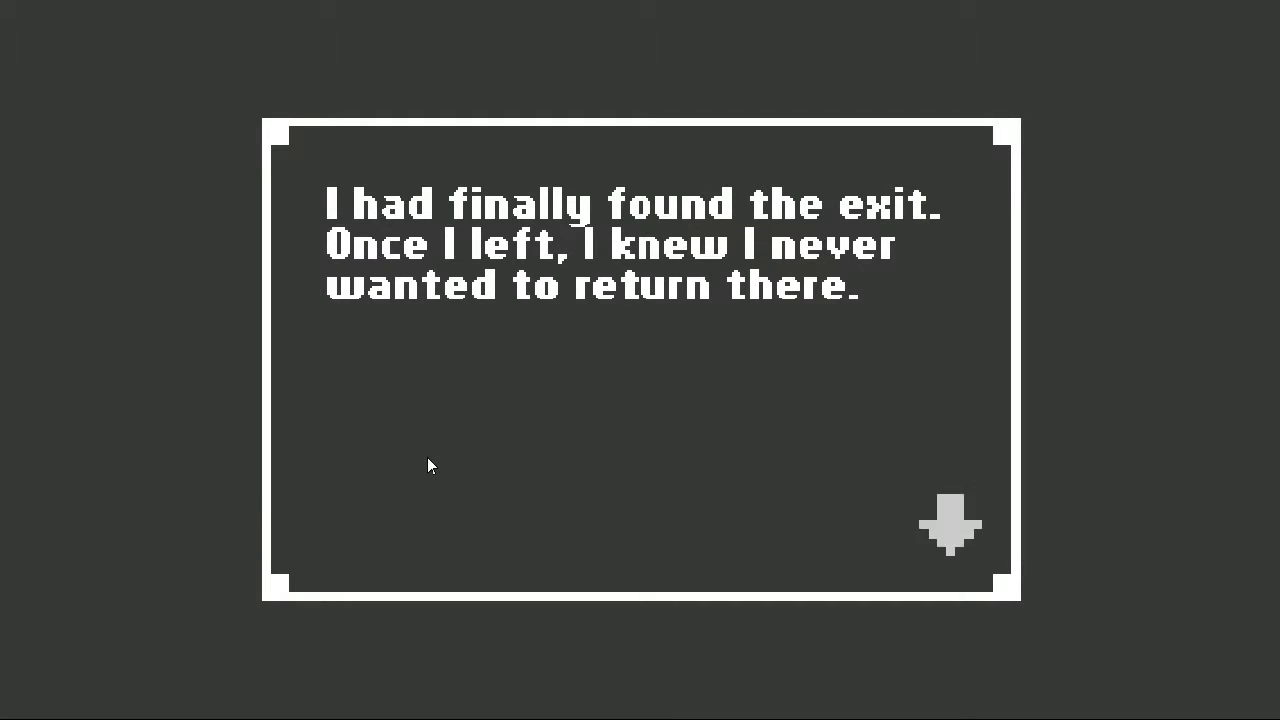
{"action": "mouse_move", "coordinate": [828, 484]}
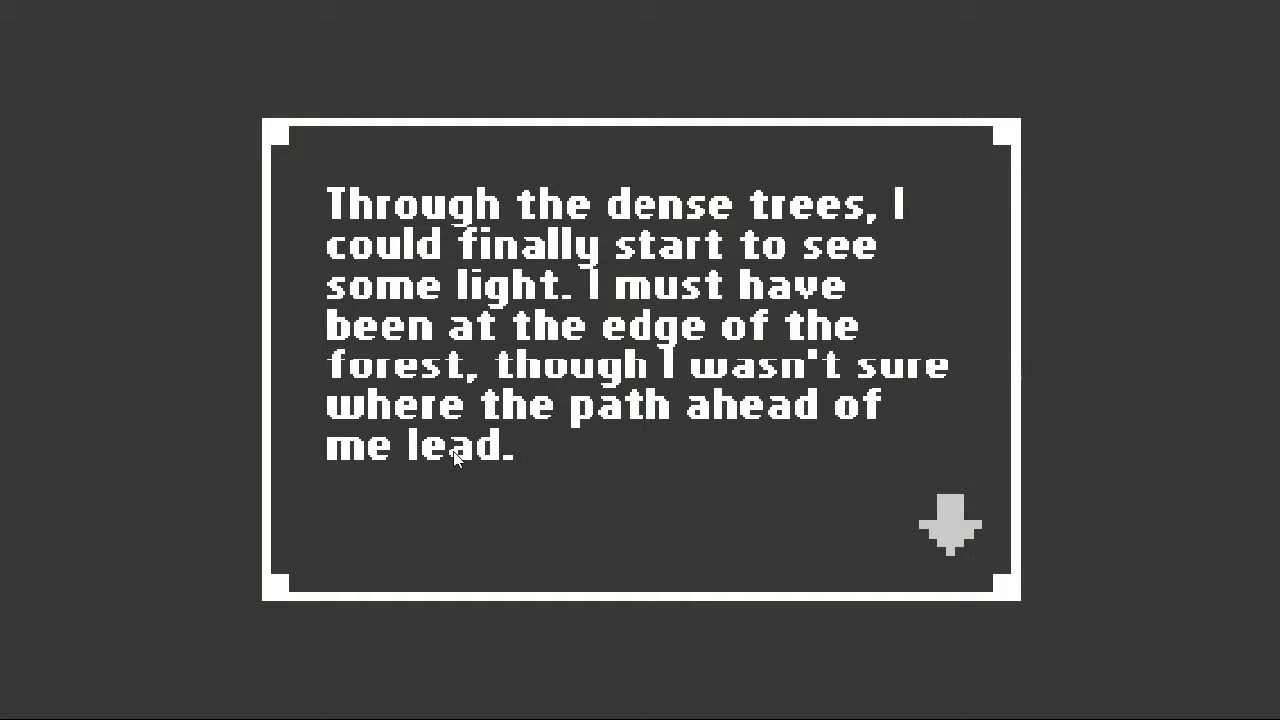
{"action": "mouse_move", "coordinate": [869, 487]}
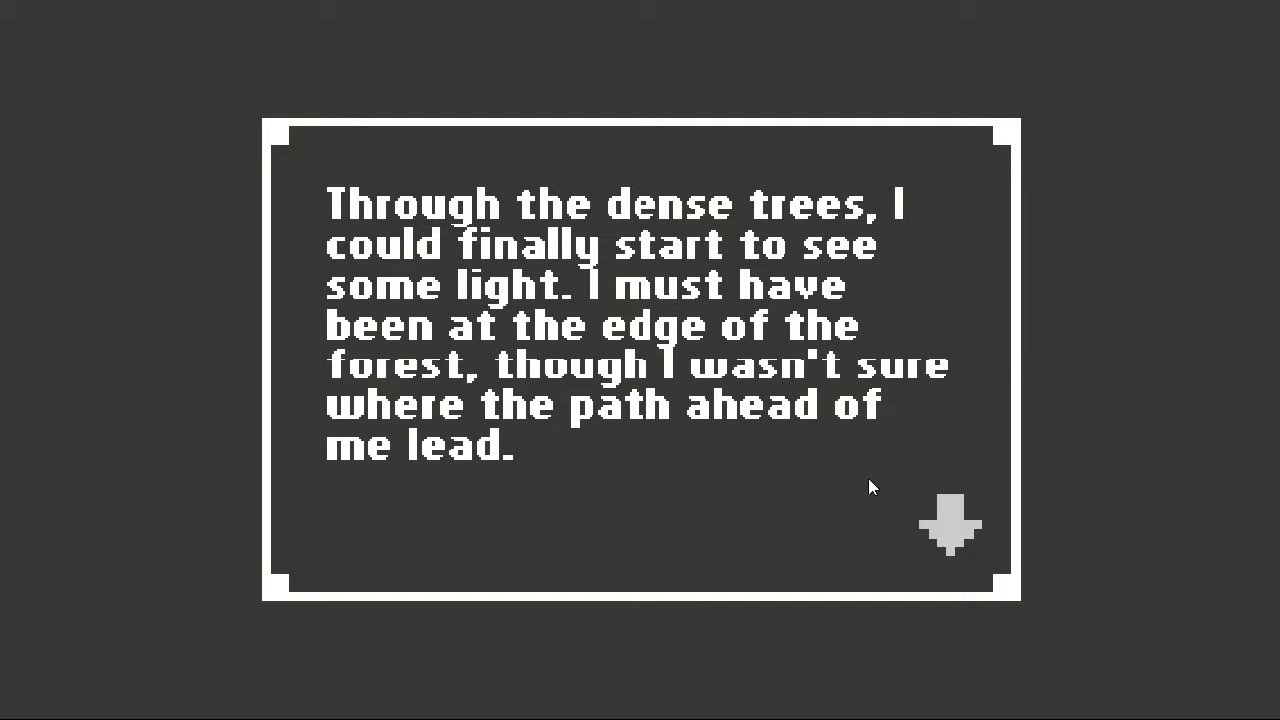
{"action": "mouse_move", "coordinate": [648, 420]}
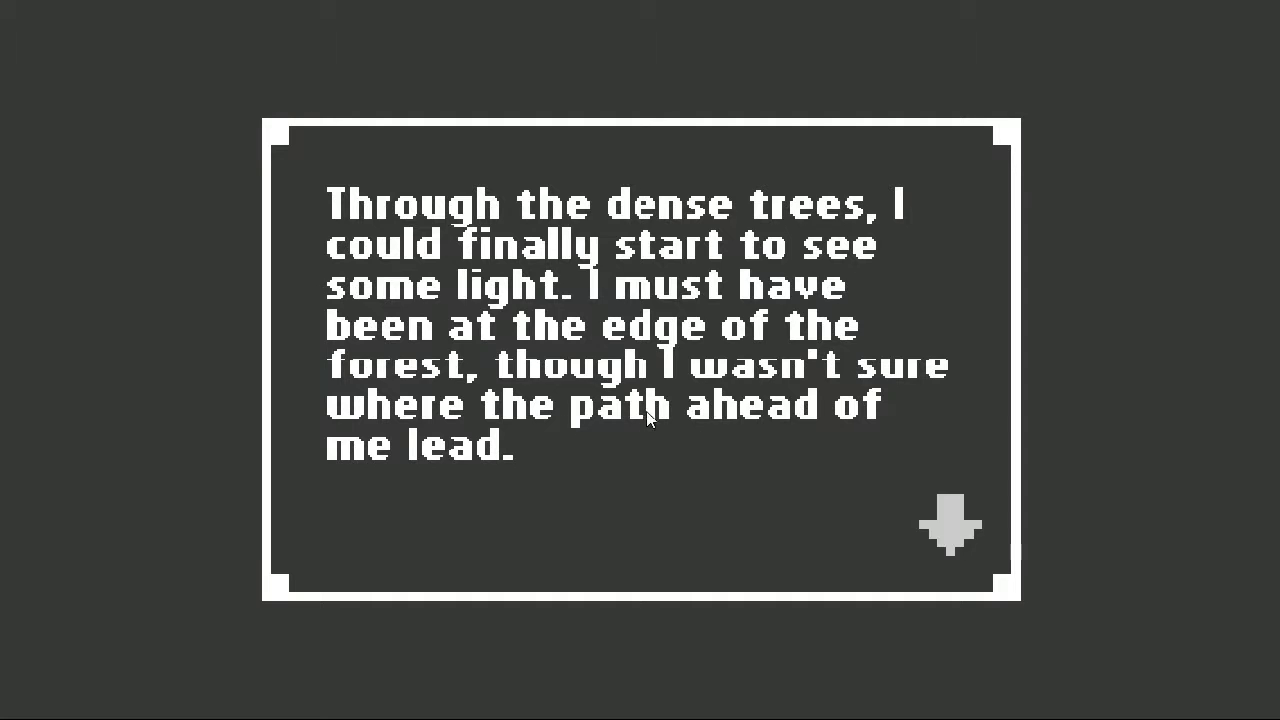
{"action": "mouse_move", "coordinate": [977, 498]}
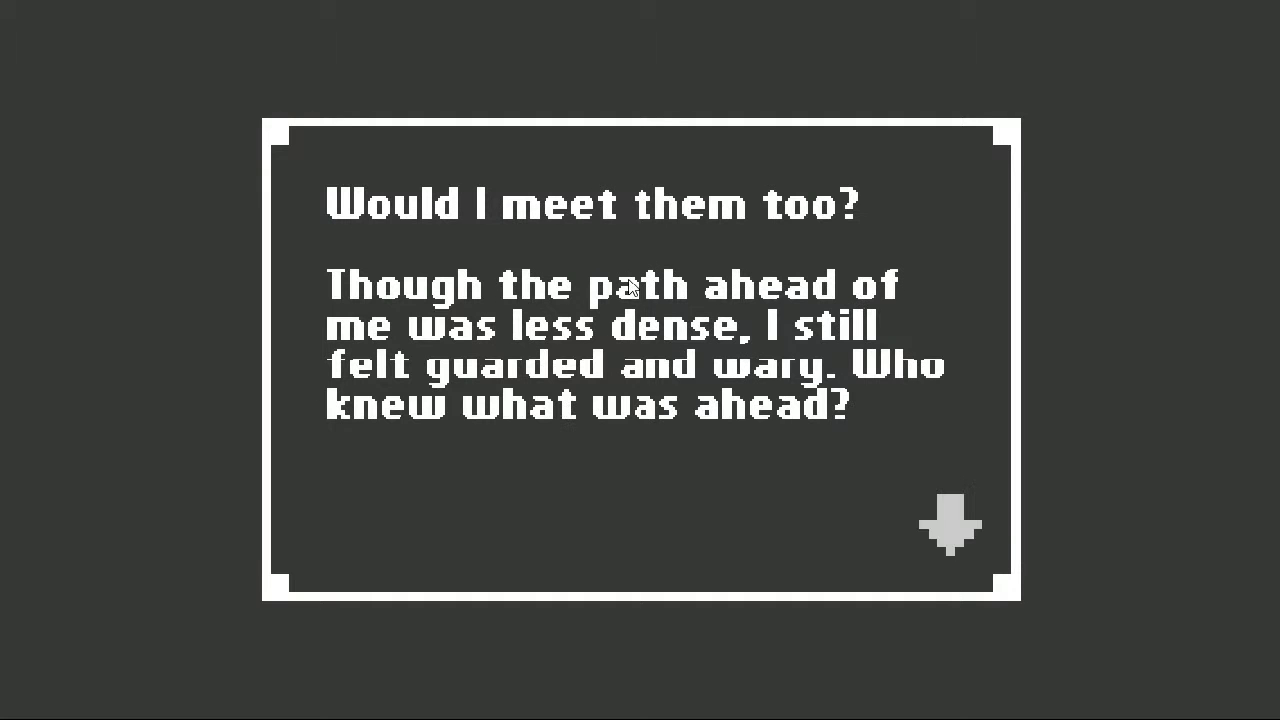
{"action": "mouse_move", "coordinate": [643, 388]}
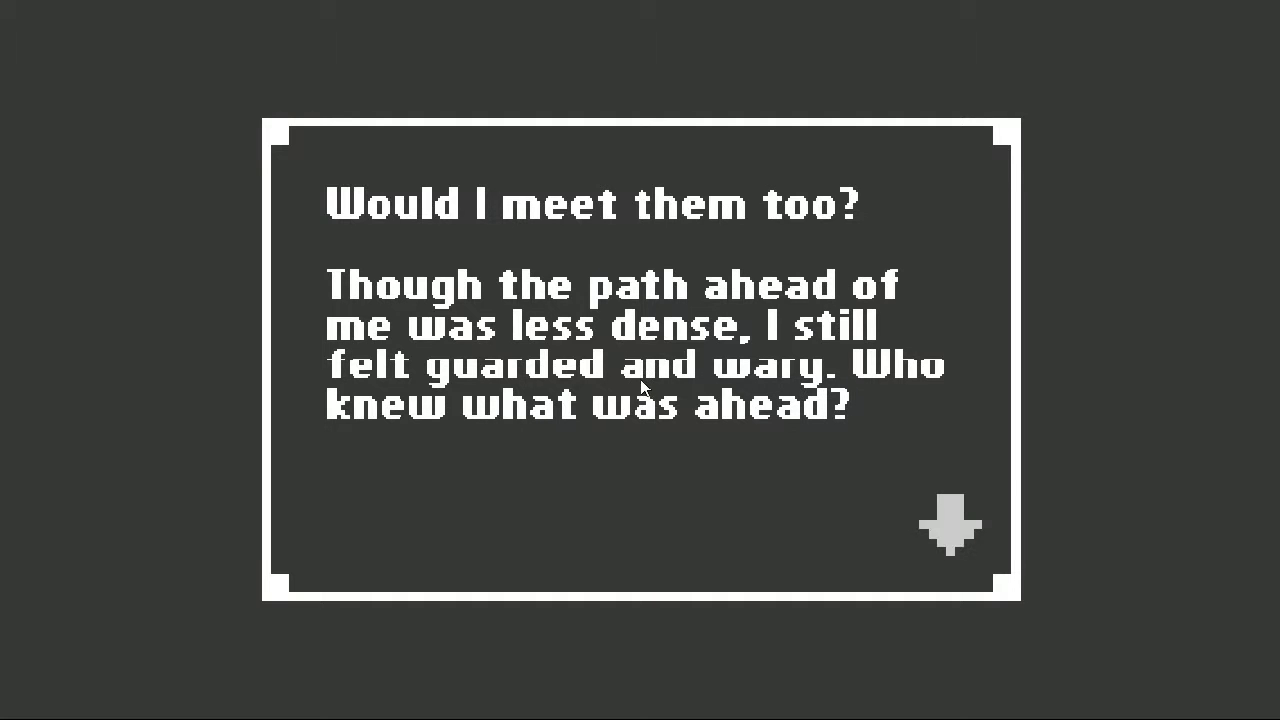
{"action": "mouse_move", "coordinate": [795, 430]}
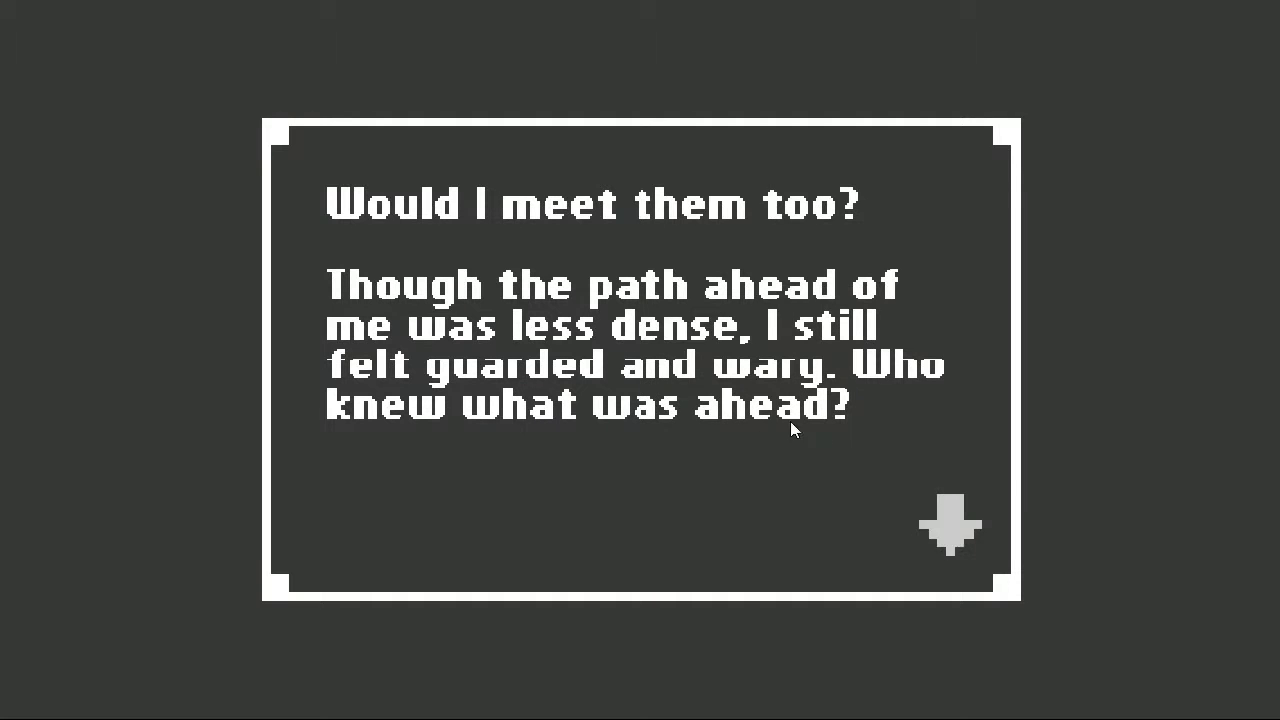
{"action": "mouse_move", "coordinate": [843, 424]}
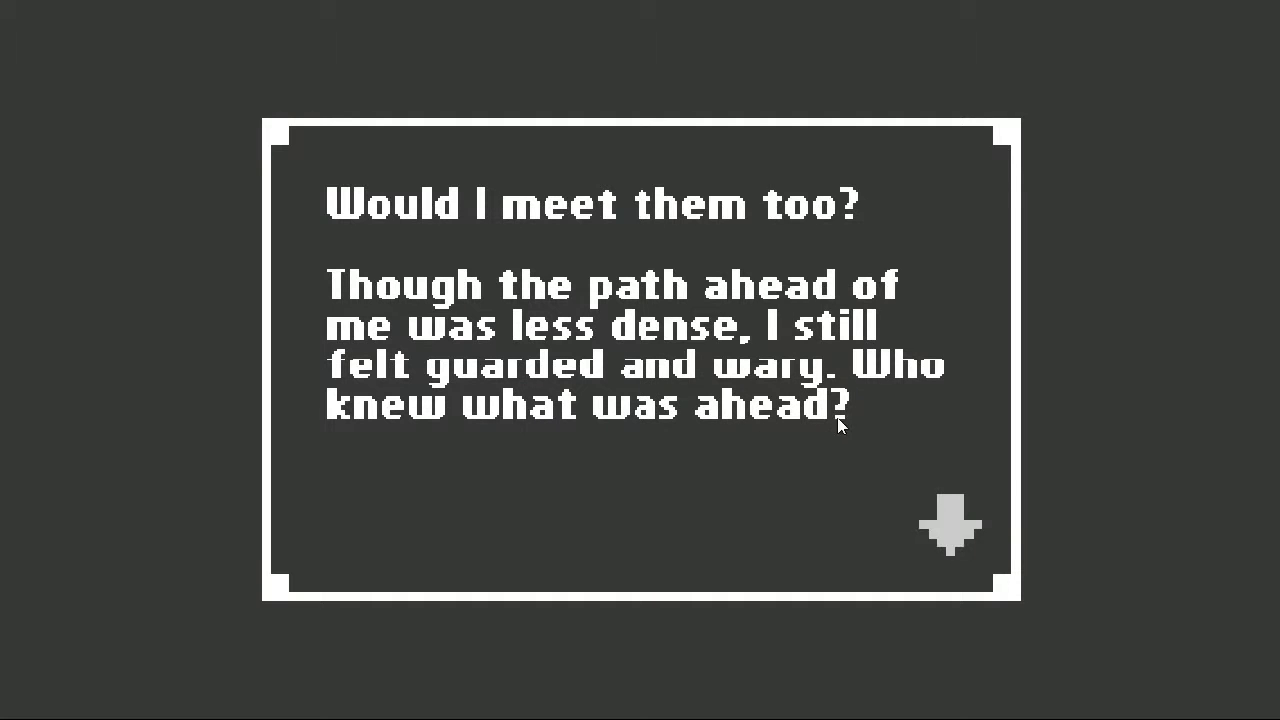
{"action": "mouse_move", "coordinate": [918, 542]}
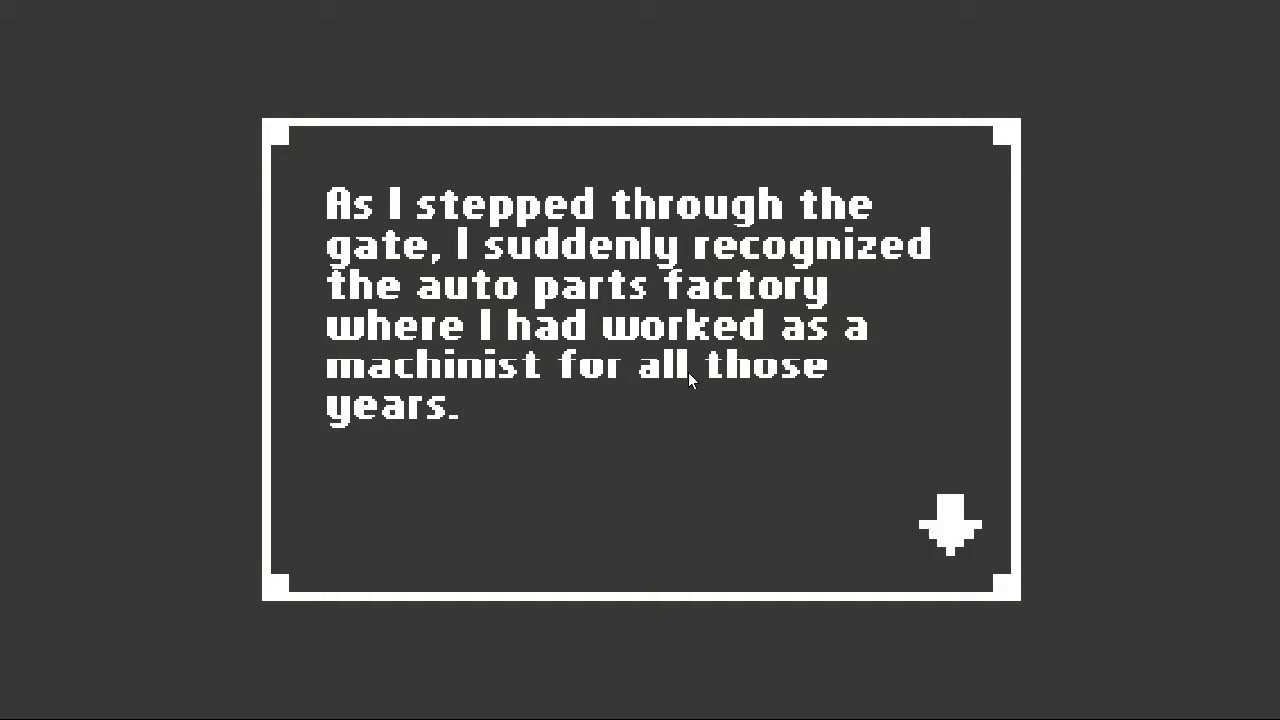
{"action": "mouse_move", "coordinate": [838, 476]}
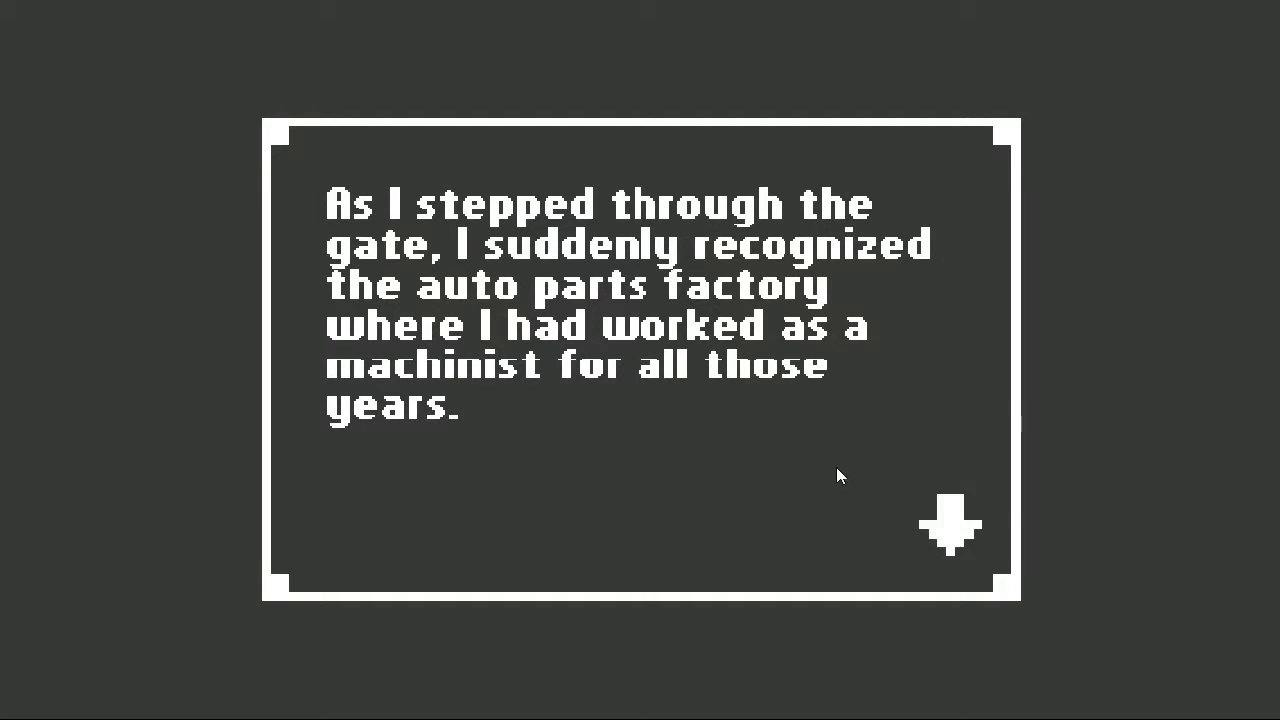
{"action": "left_click", "coordinate": [948, 525]}
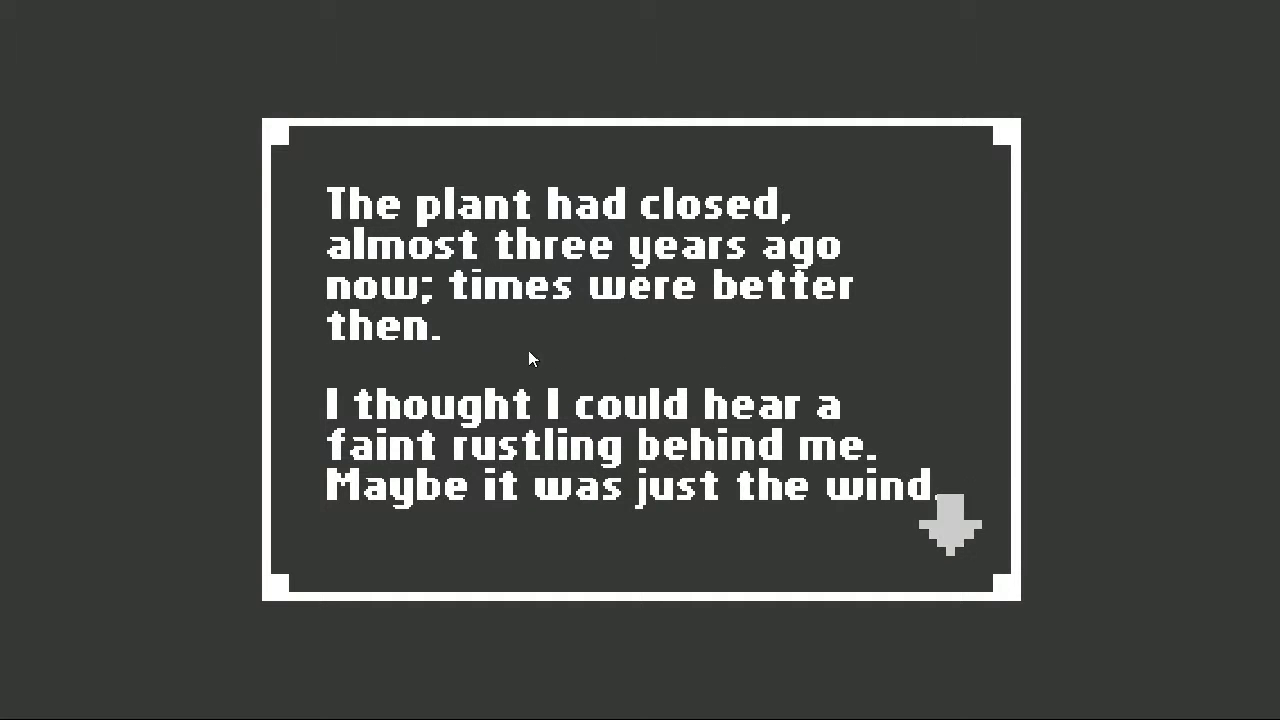
{"action": "mouse_move", "coordinate": [775, 487]}
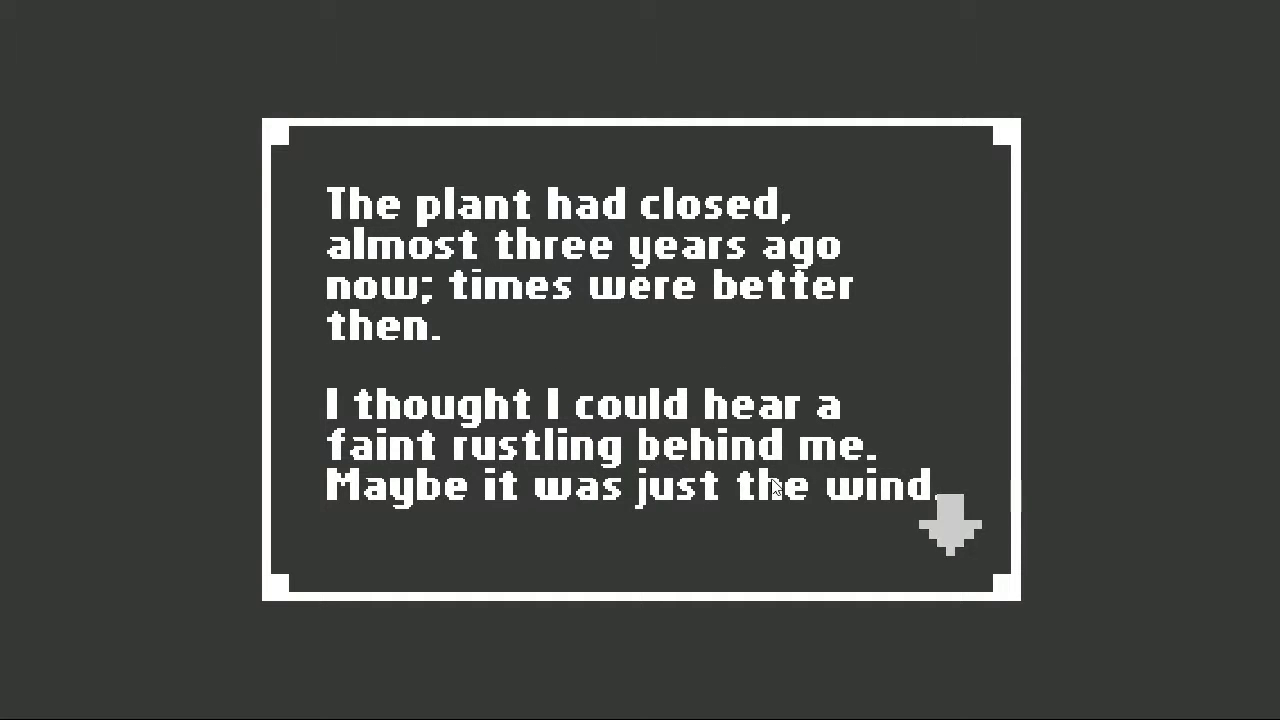
{"action": "mouse_move", "coordinate": [951, 588]}
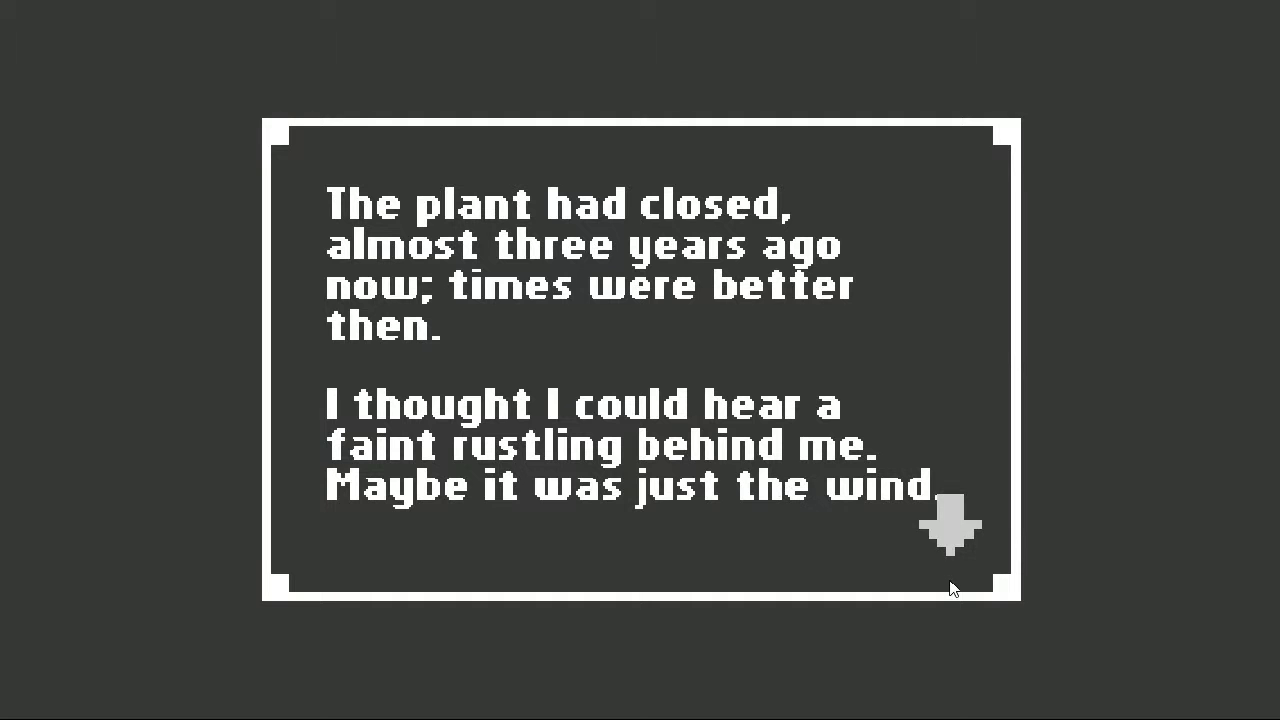
{"action": "mouse_move", "coordinate": [884, 561]}
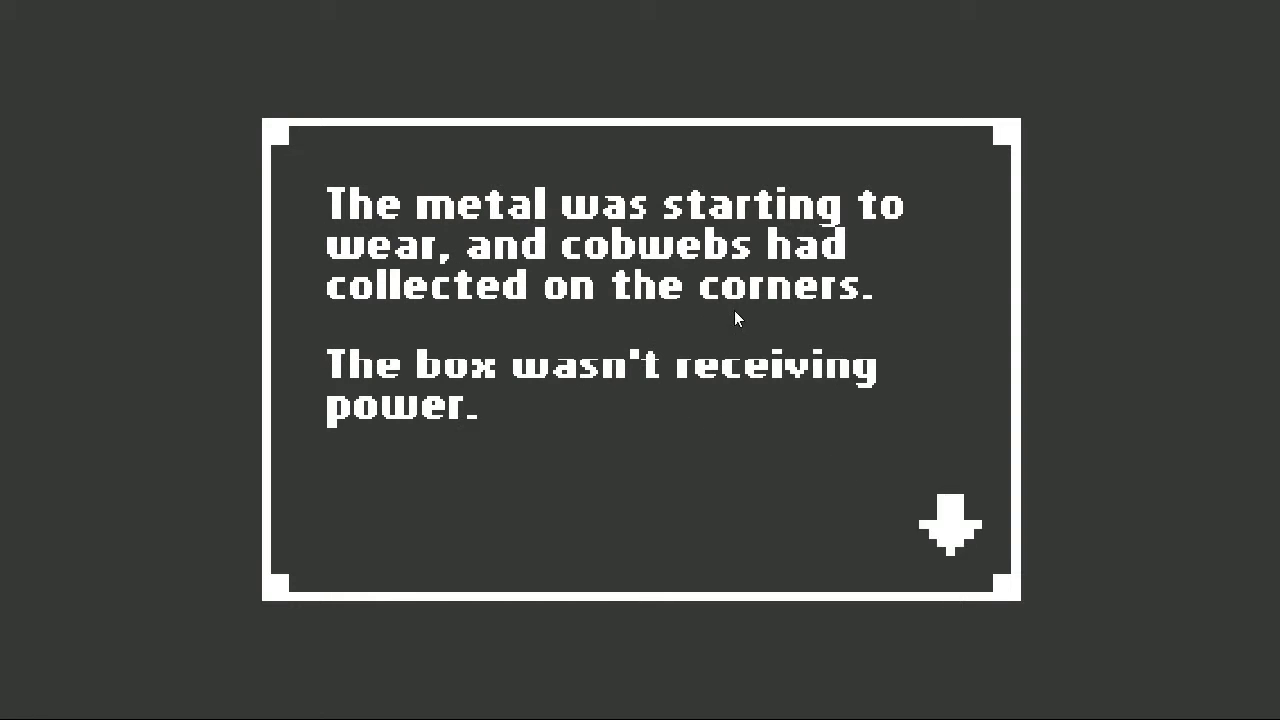
{"action": "mouse_move", "coordinate": [843, 293]}
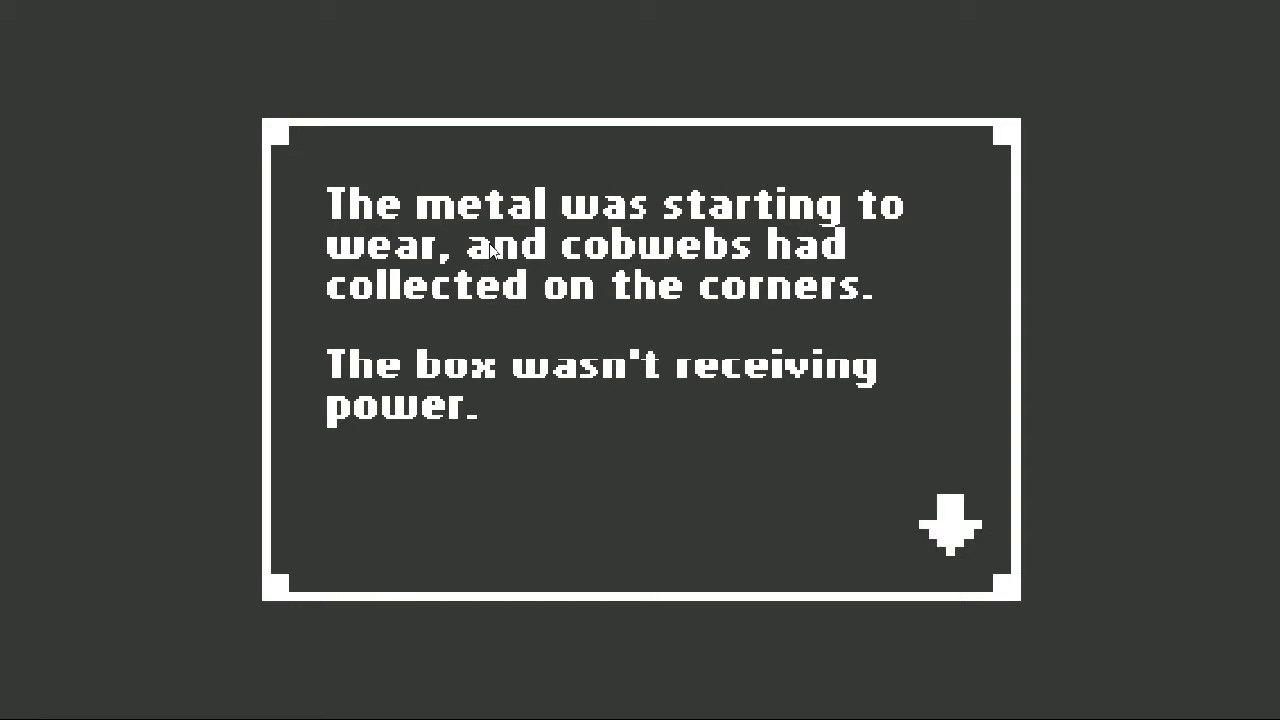
{"action": "mouse_move", "coordinate": [813, 467]}
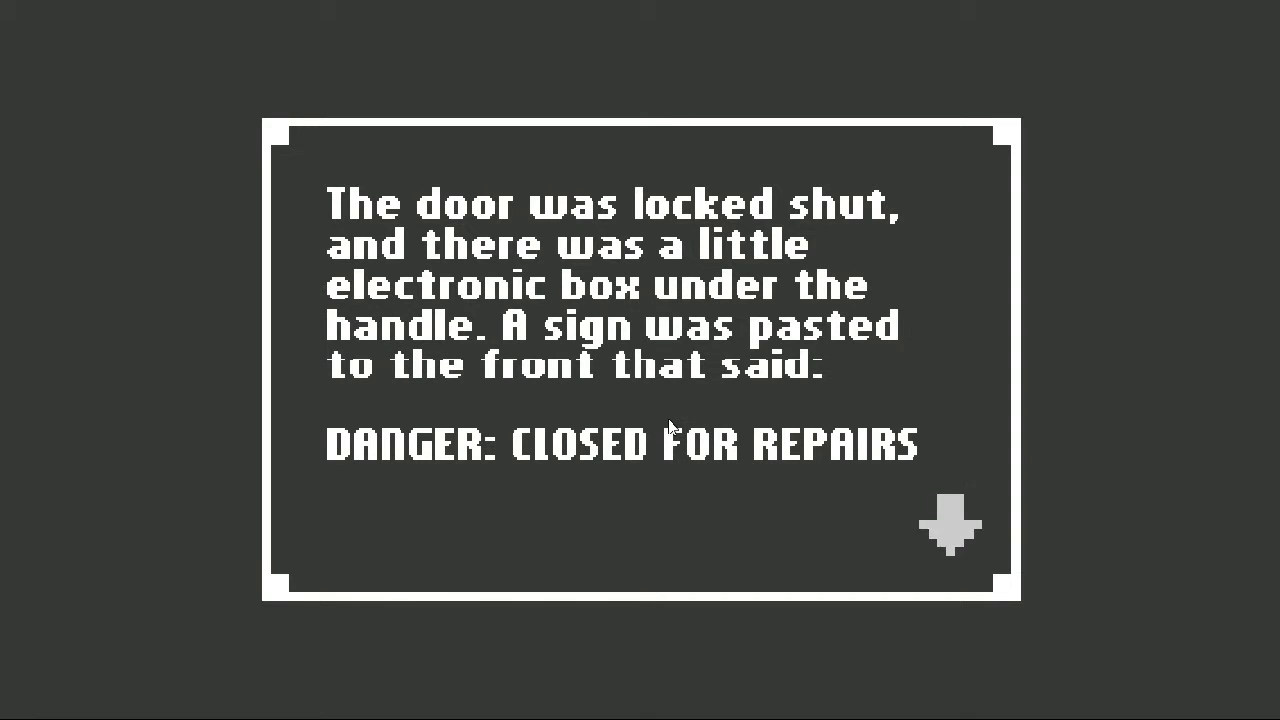
{"action": "mouse_move", "coordinate": [807, 508]}
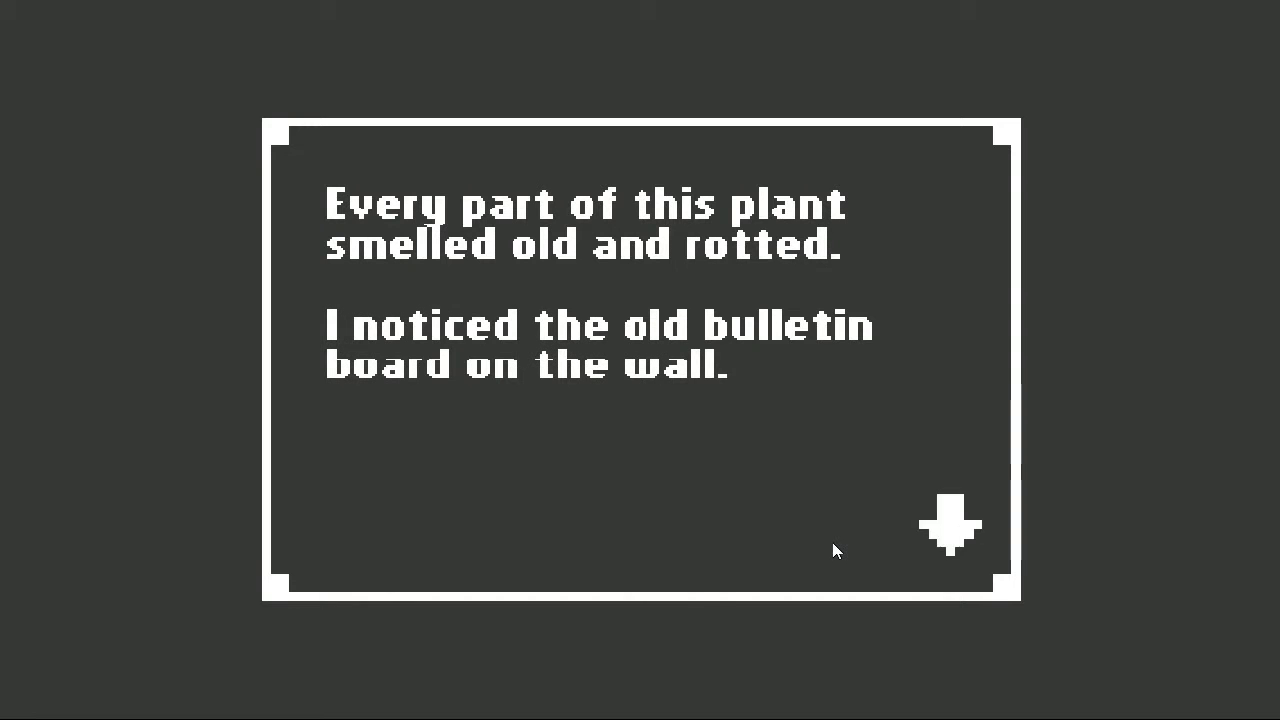
{"action": "mouse_move", "coordinate": [977, 563]}
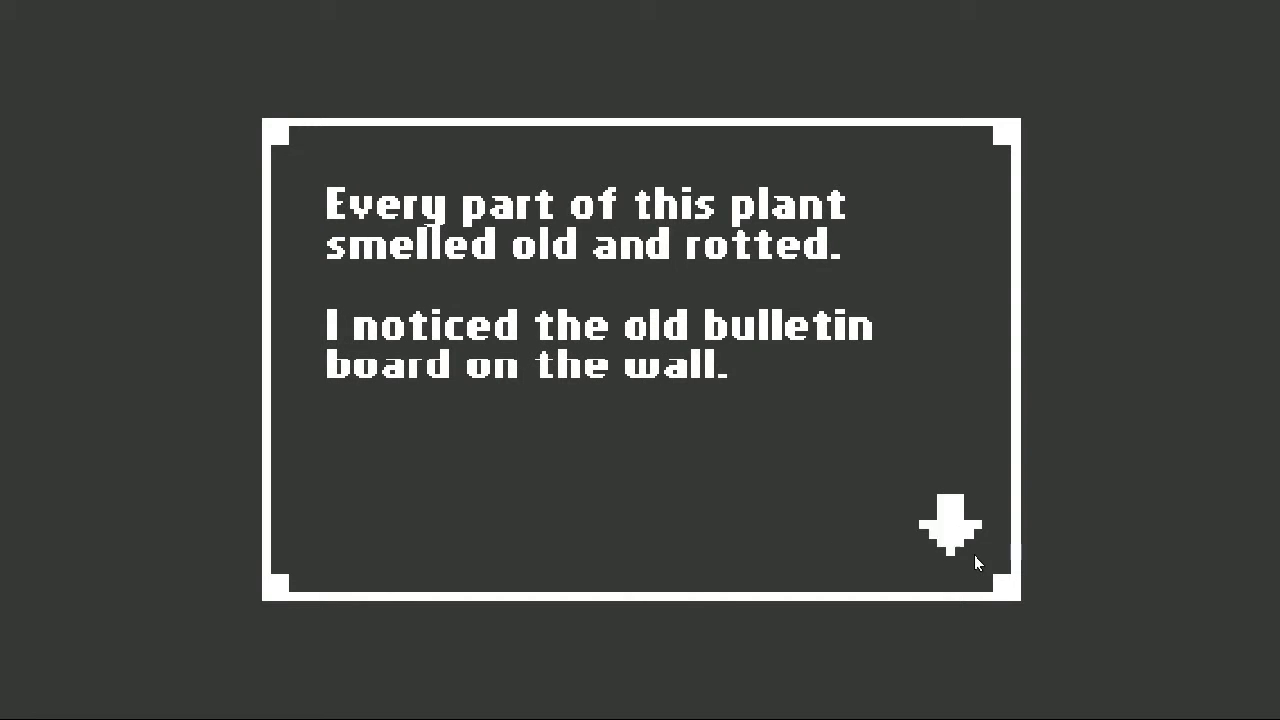
{"action": "left_click", "coordinate": [951, 527]}
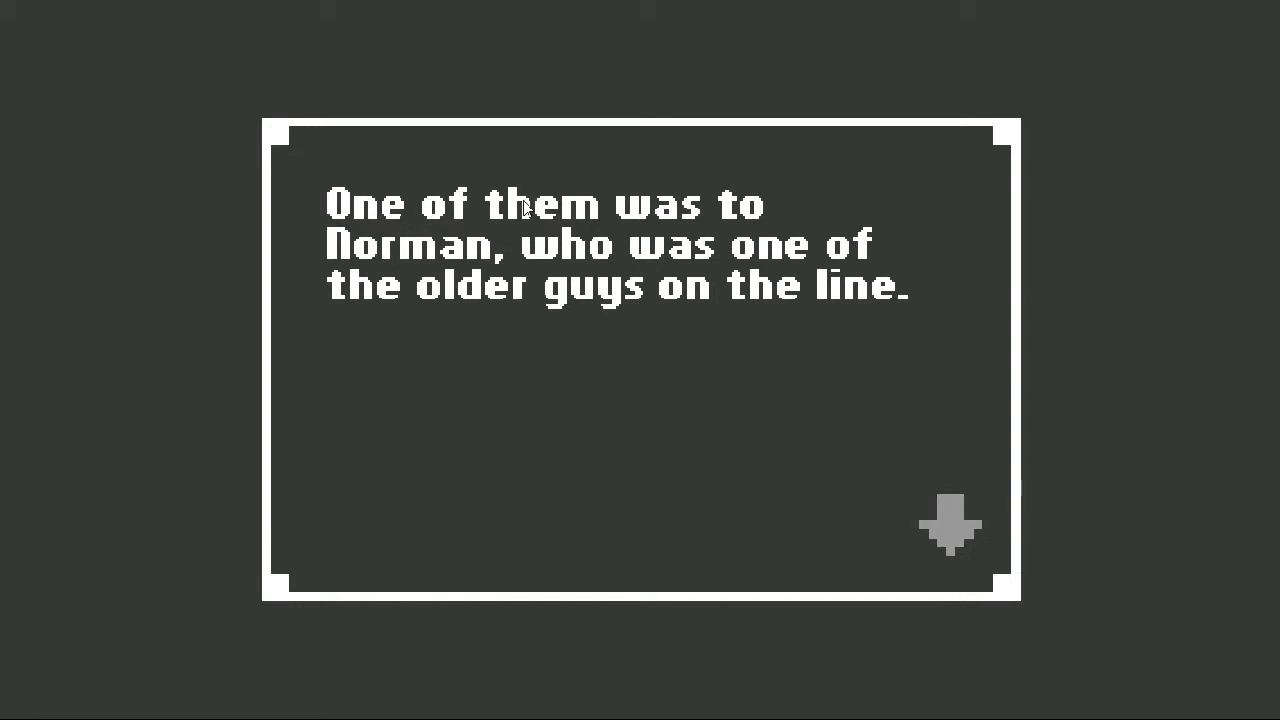
{"action": "mouse_move", "coordinate": [703, 283]}
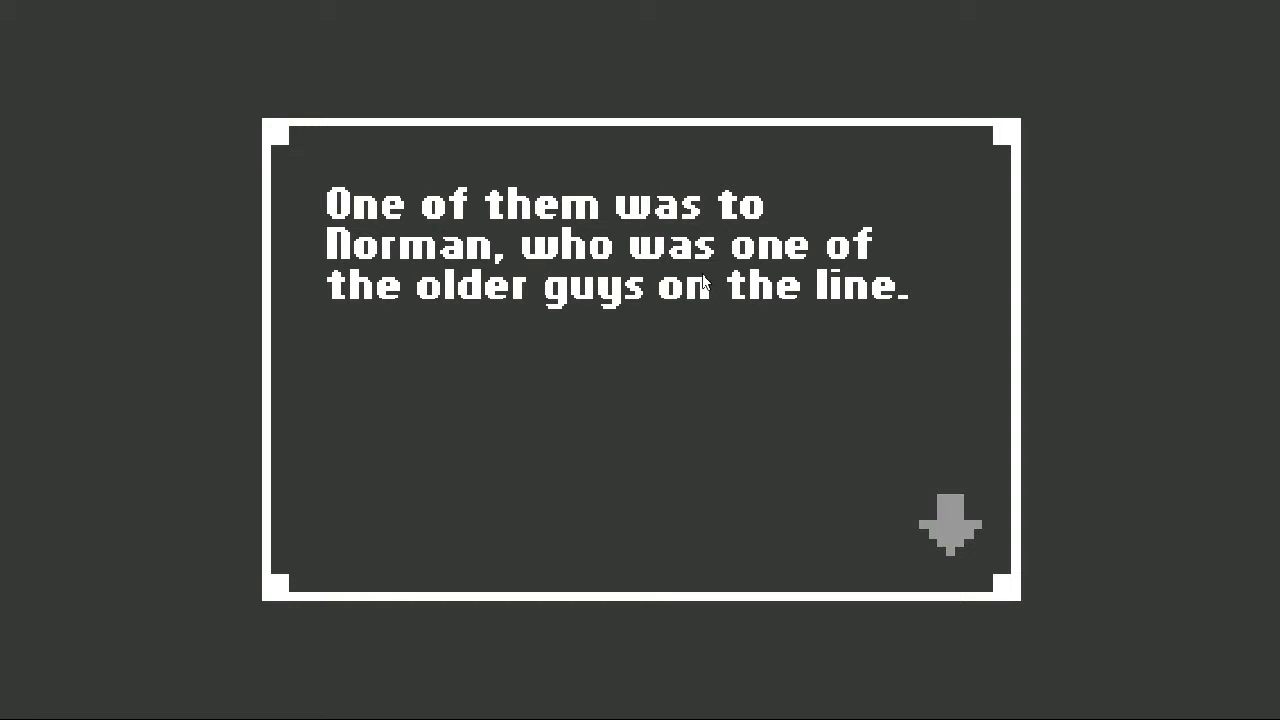
{"action": "mouse_move", "coordinate": [955, 535]}
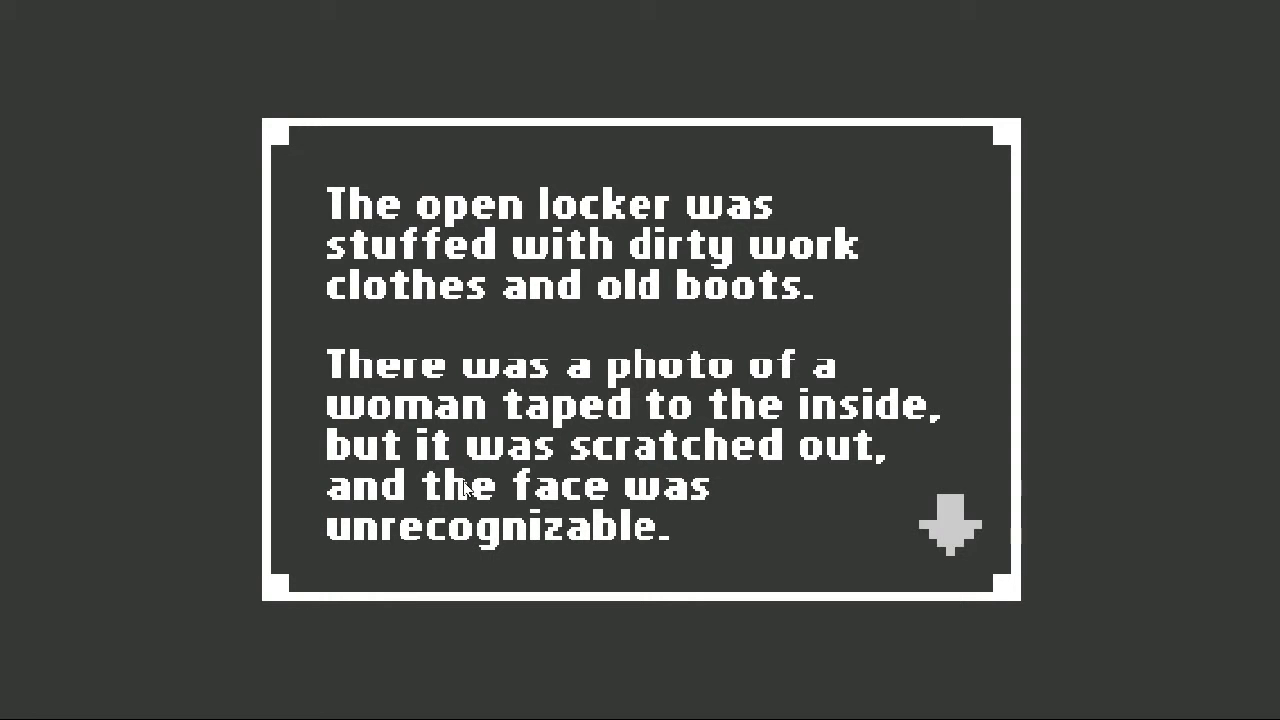
{"action": "mouse_move", "coordinate": [960, 537]}
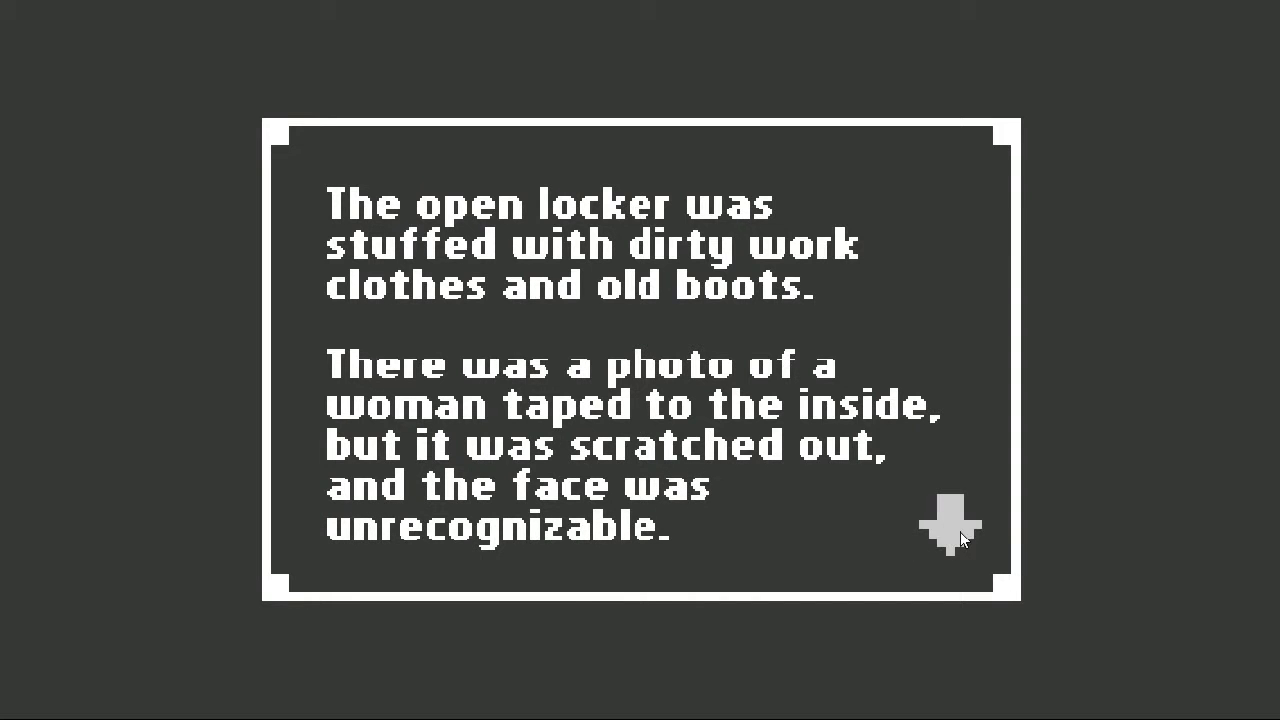
{"action": "left_click", "coordinate": [950, 525]}
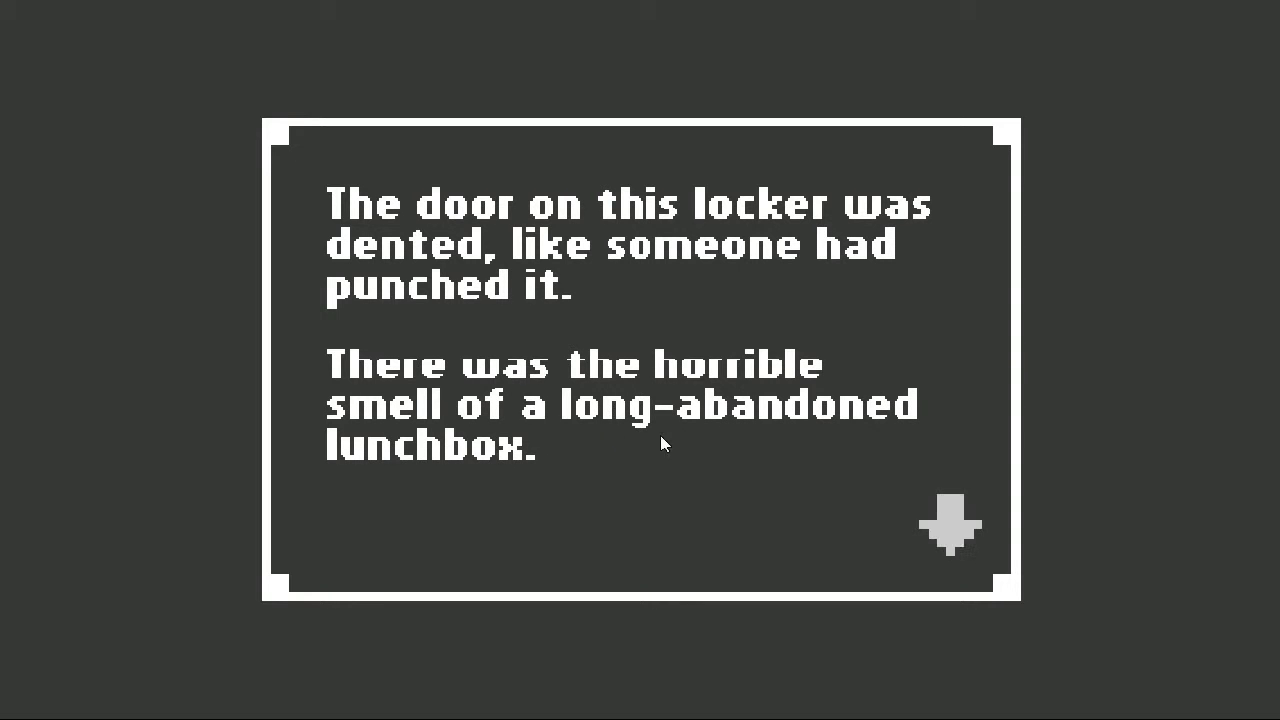
{"action": "mouse_move", "coordinate": [950, 535]}
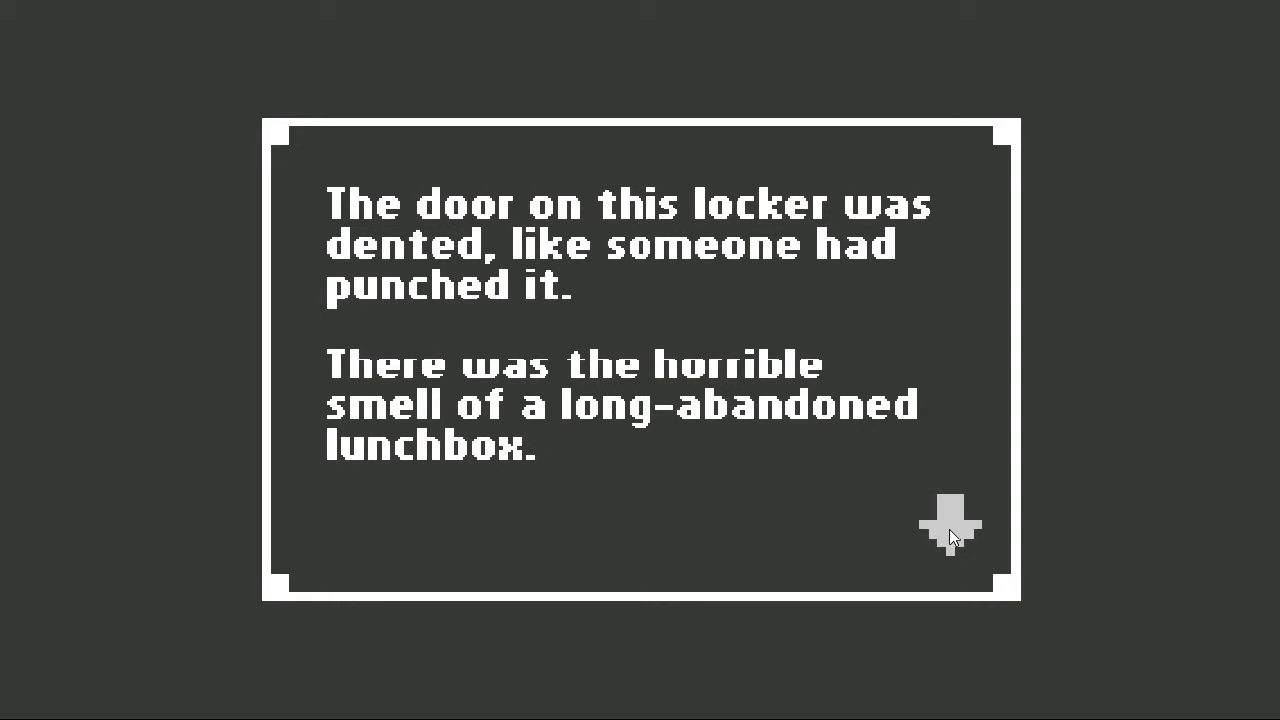
{"action": "left_click", "coordinate": [949, 521]}
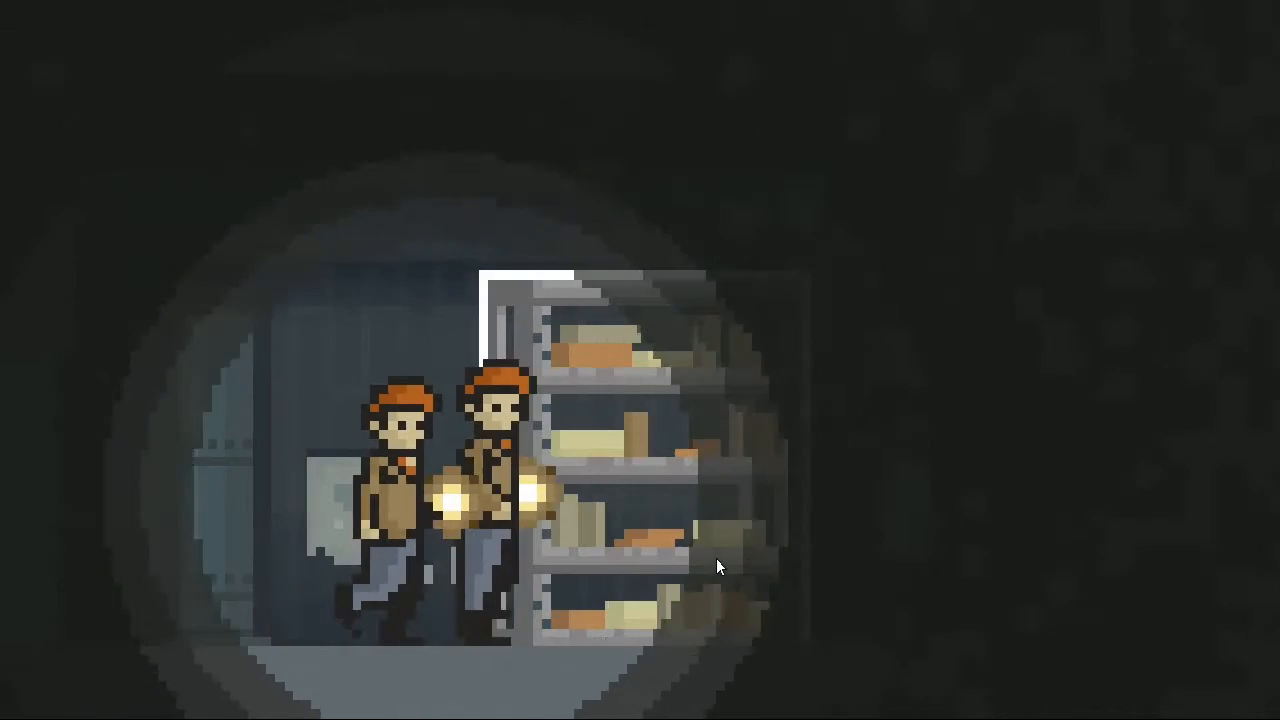
{"action": "left_click", "coordinate": [715, 565]}
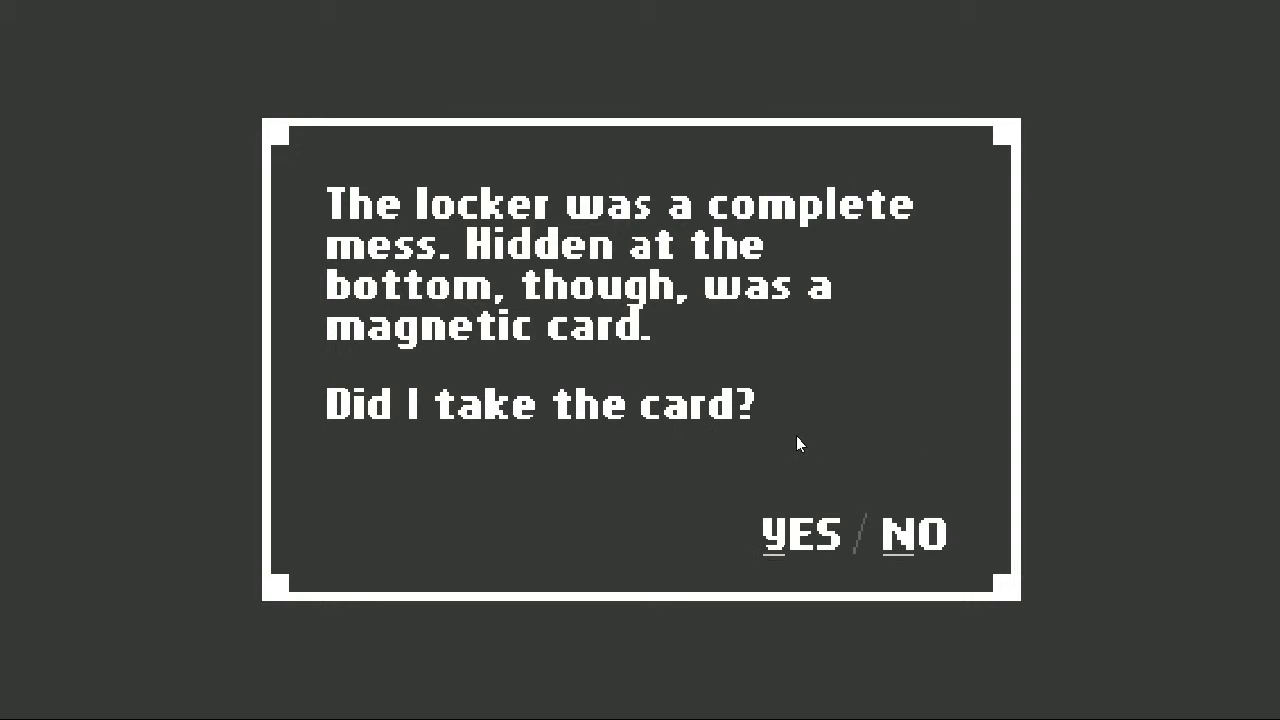
{"action": "mouse_move", "coordinate": [695, 512]}
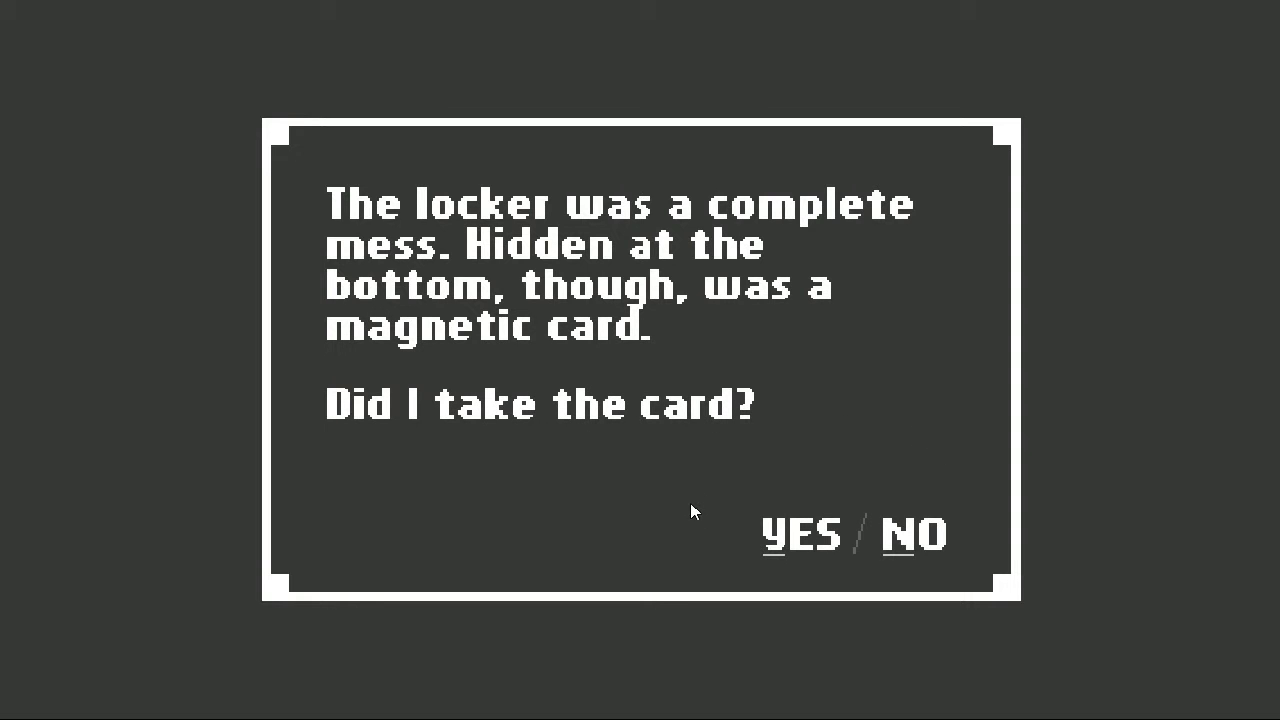
{"action": "left_click", "coordinate": [800, 533]}
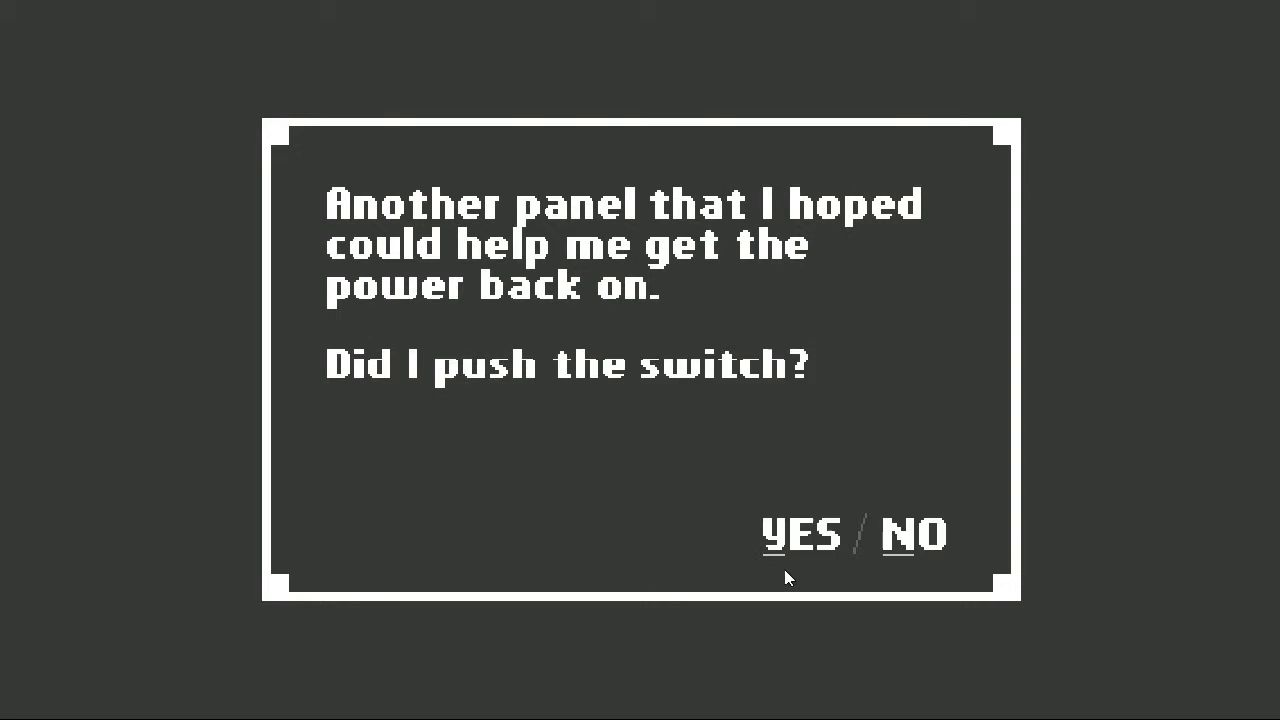
{"action": "left_click", "coordinate": [803, 533]}
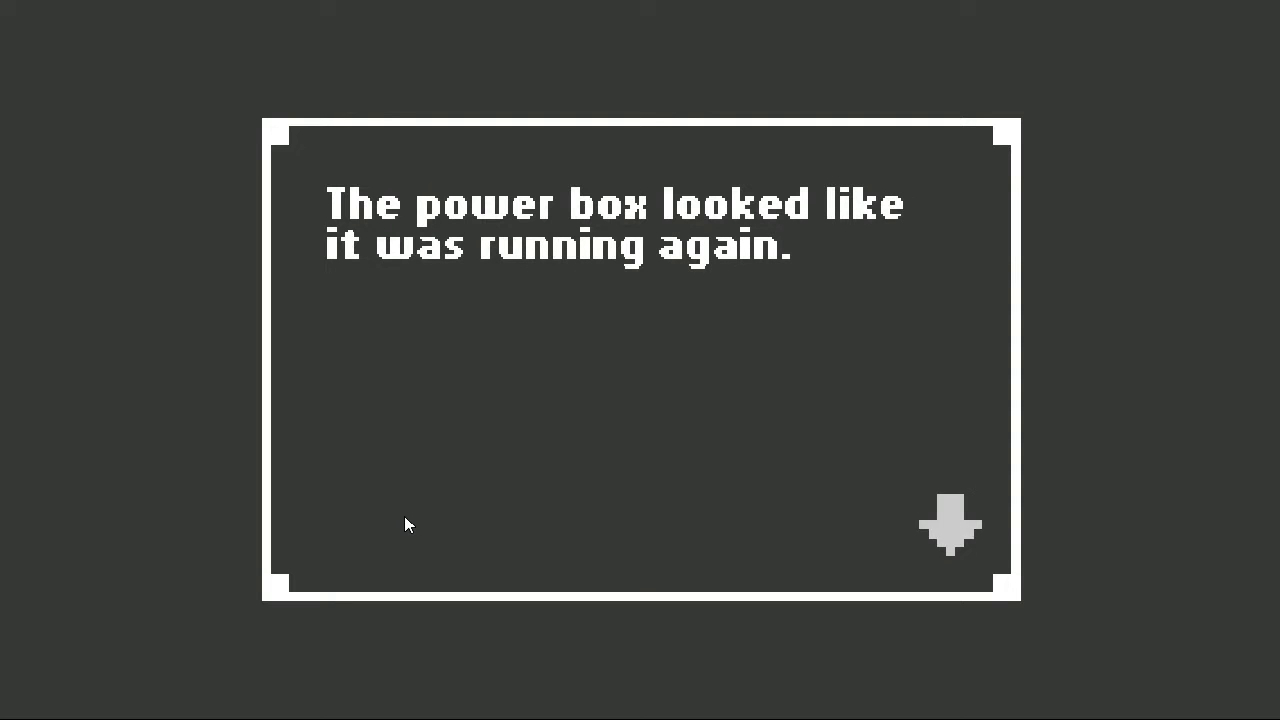
{"action": "left_click", "coordinate": [951, 525]}
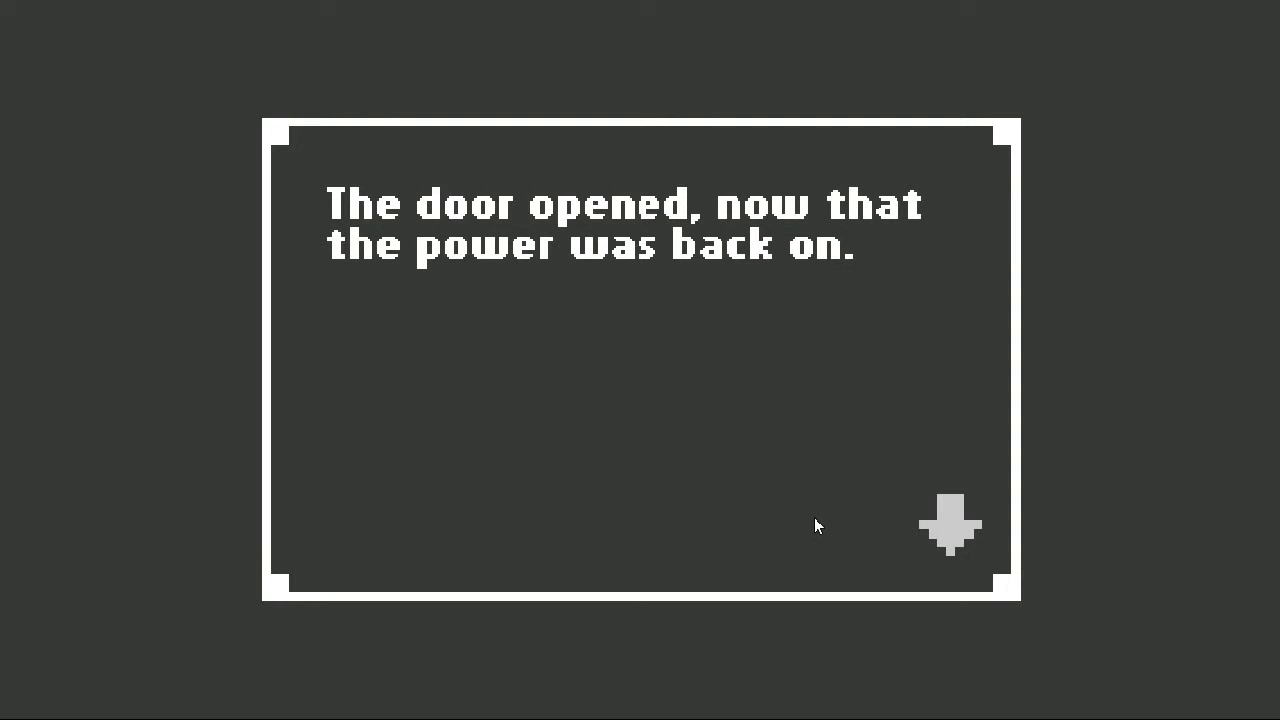
{"action": "mouse_move", "coordinate": [940, 545]}
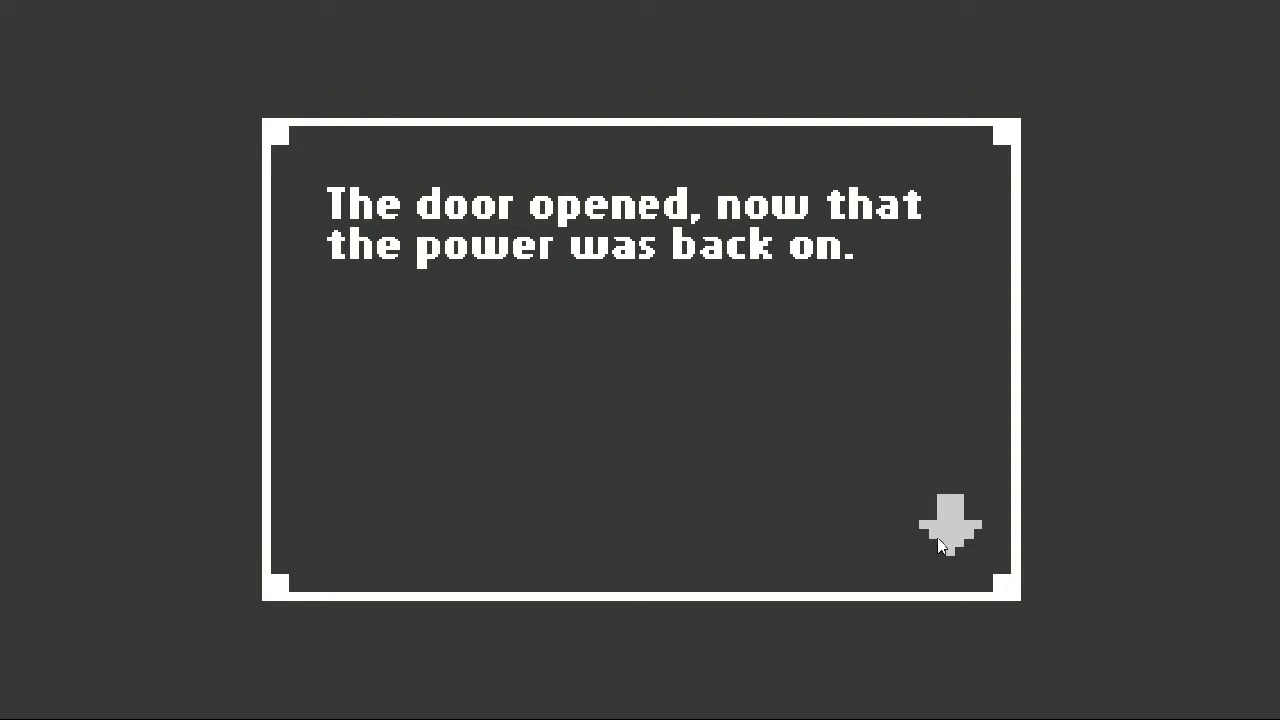
{"action": "left_click", "coordinate": [948, 525]}
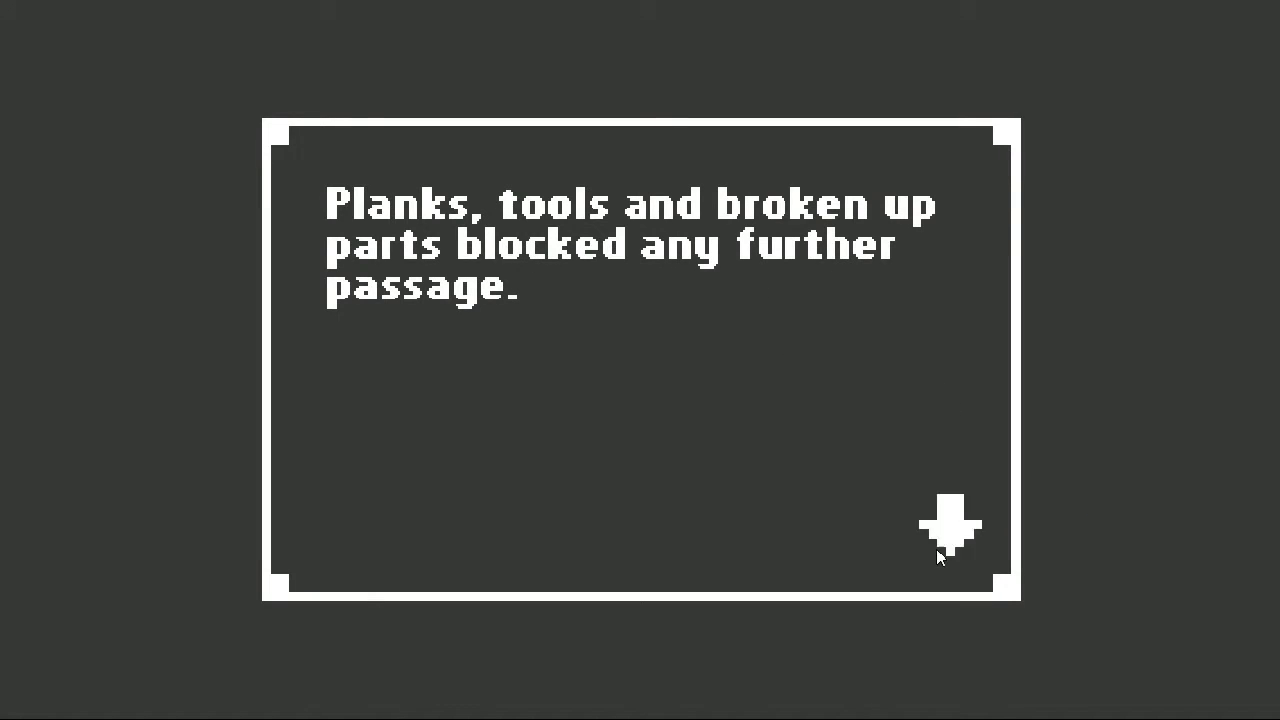
{"action": "left_click", "coordinate": [949, 525]}
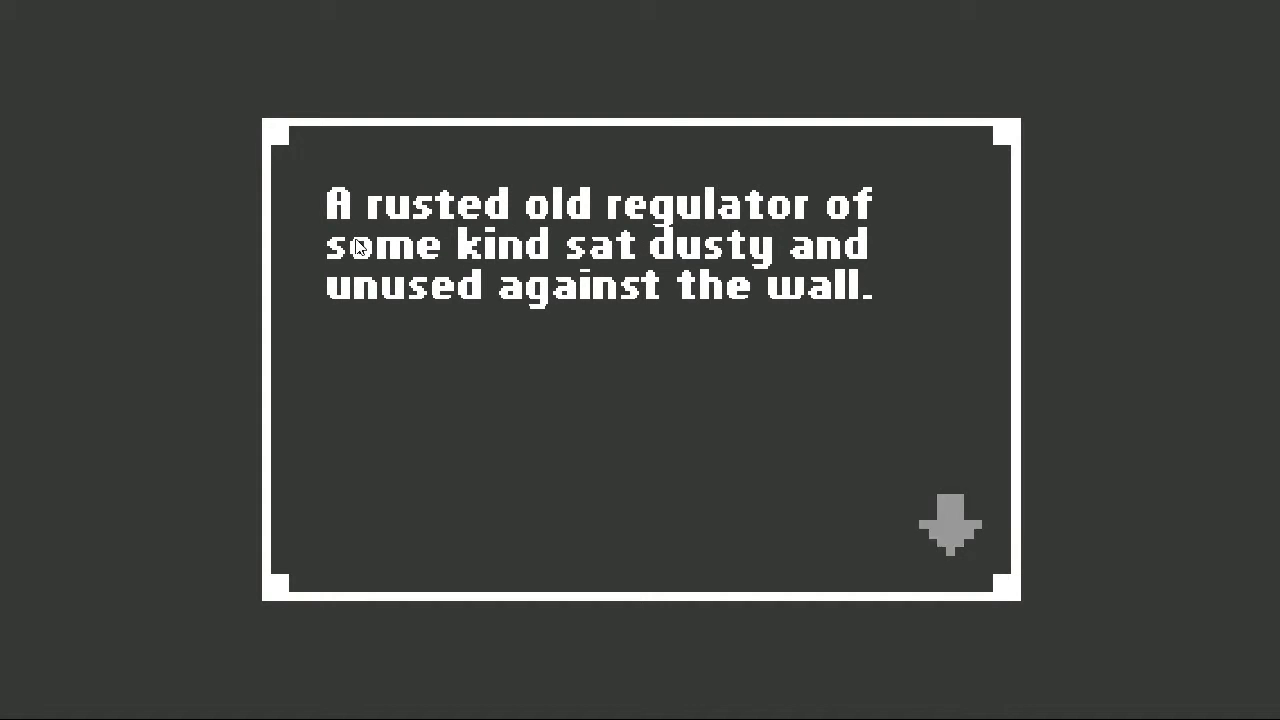
{"action": "mouse_move", "coordinate": [838, 347]}
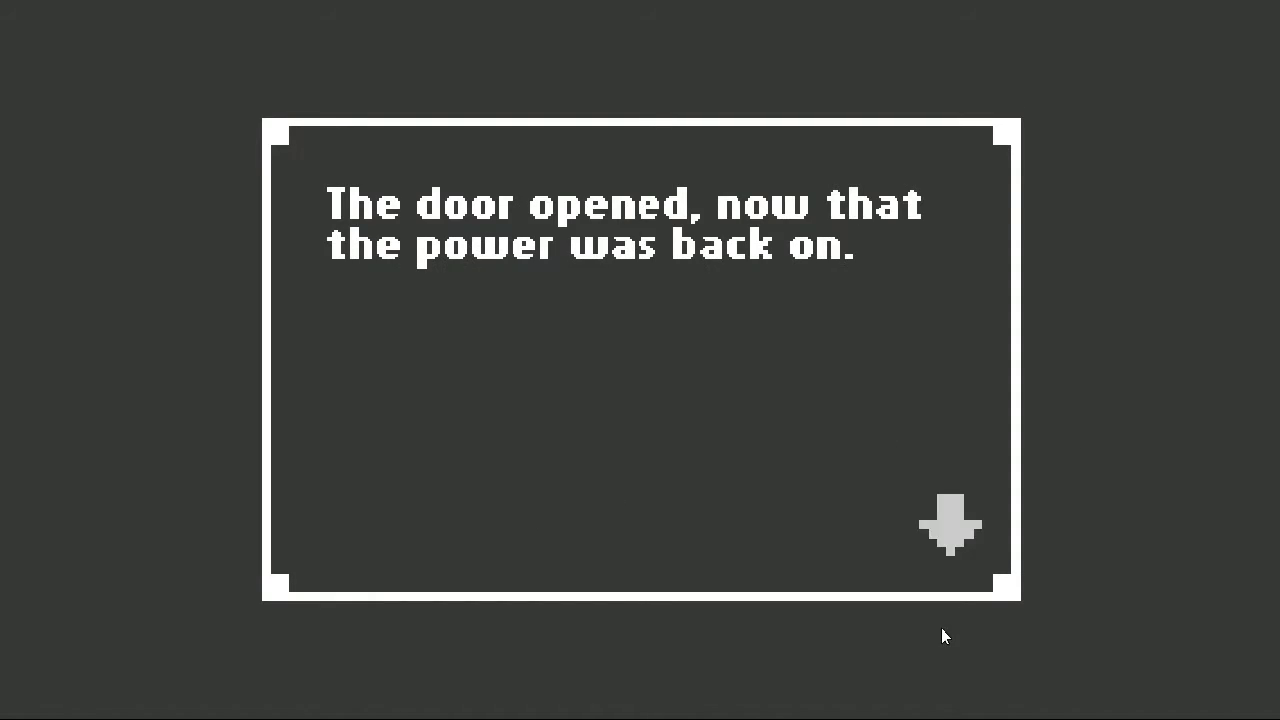
{"action": "left_click", "coordinate": [950, 525]}
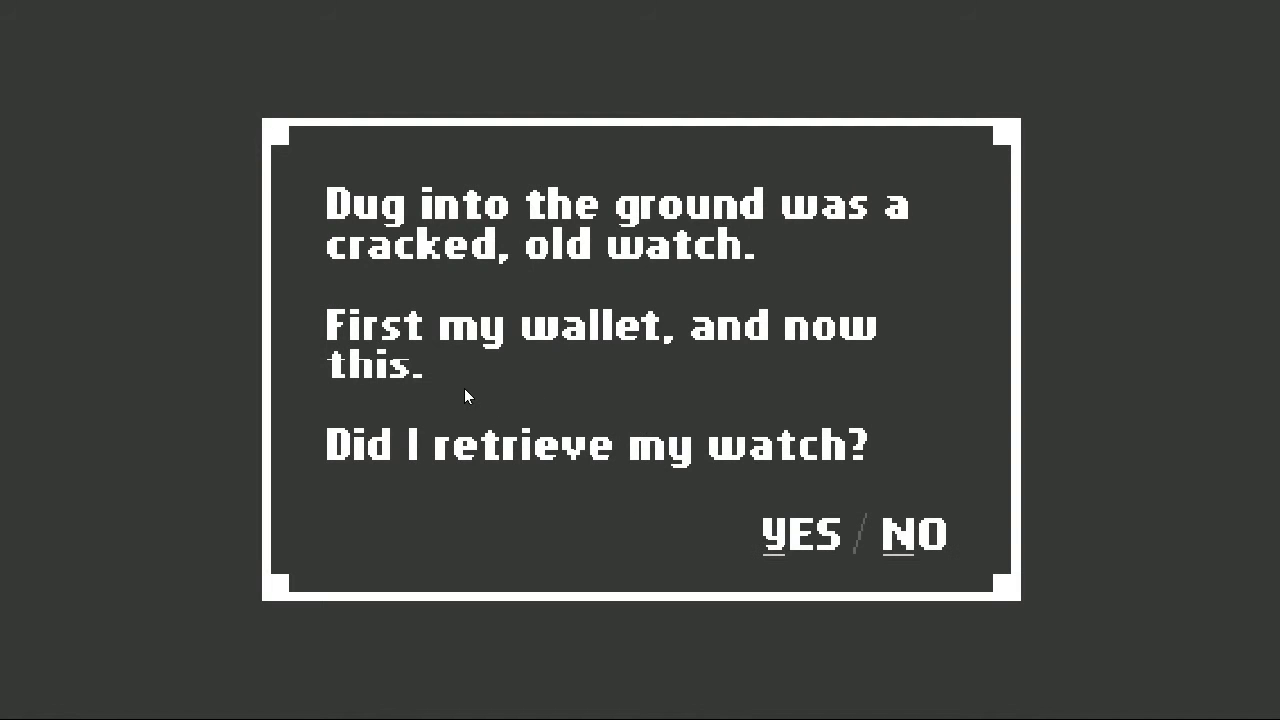
{"action": "mouse_move", "coordinate": [730, 527]}
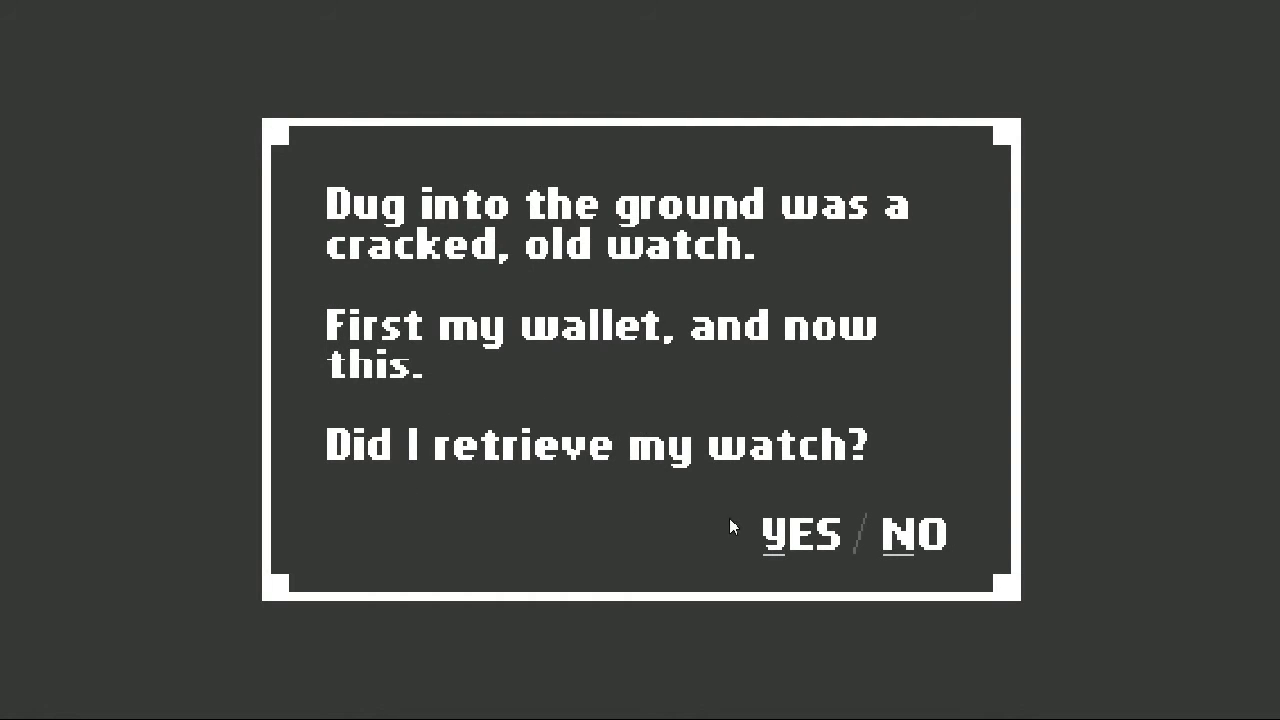
{"action": "left_click", "coordinate": [801, 533]}
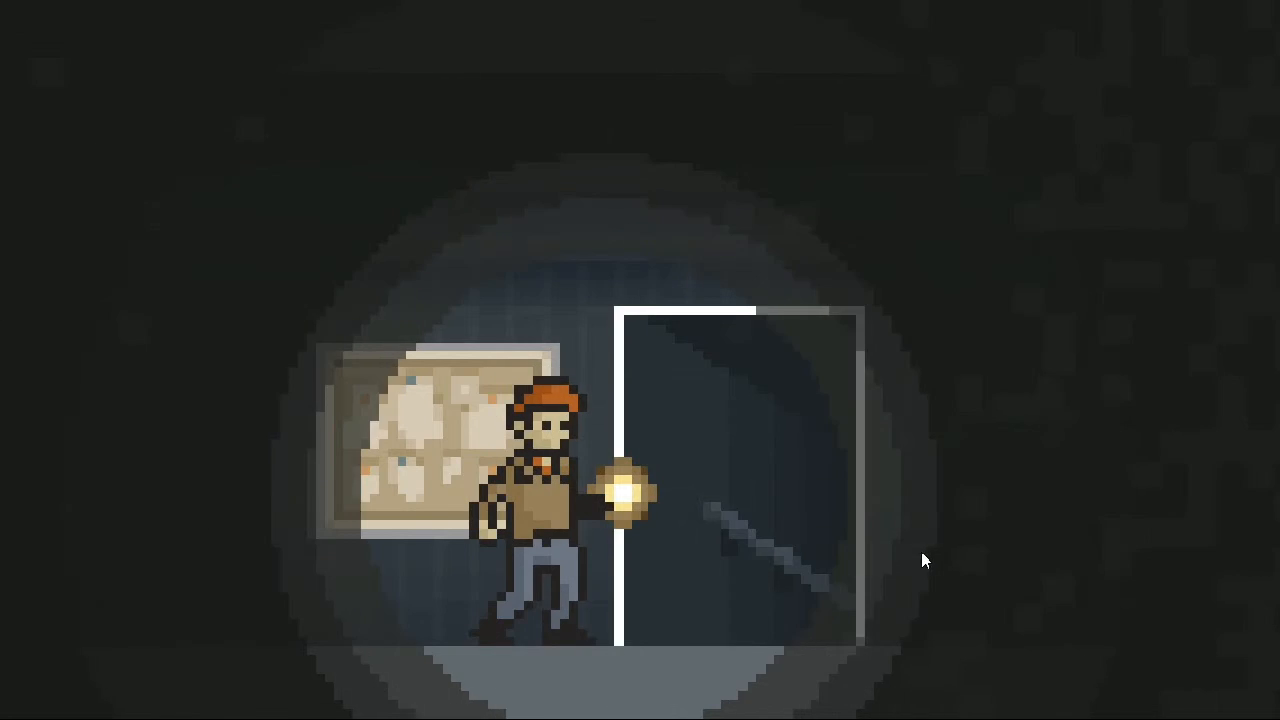
{"action": "key", "text": "Right"}
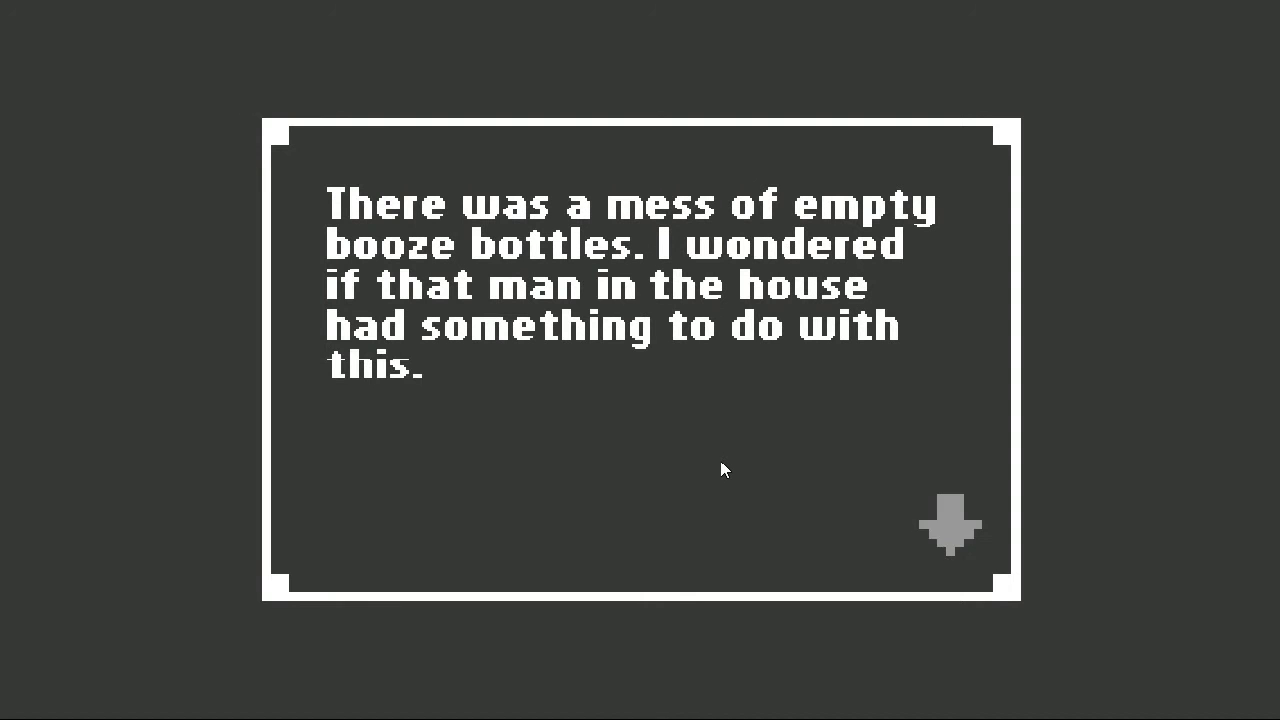
{"action": "mouse_move", "coordinate": [920, 508]}
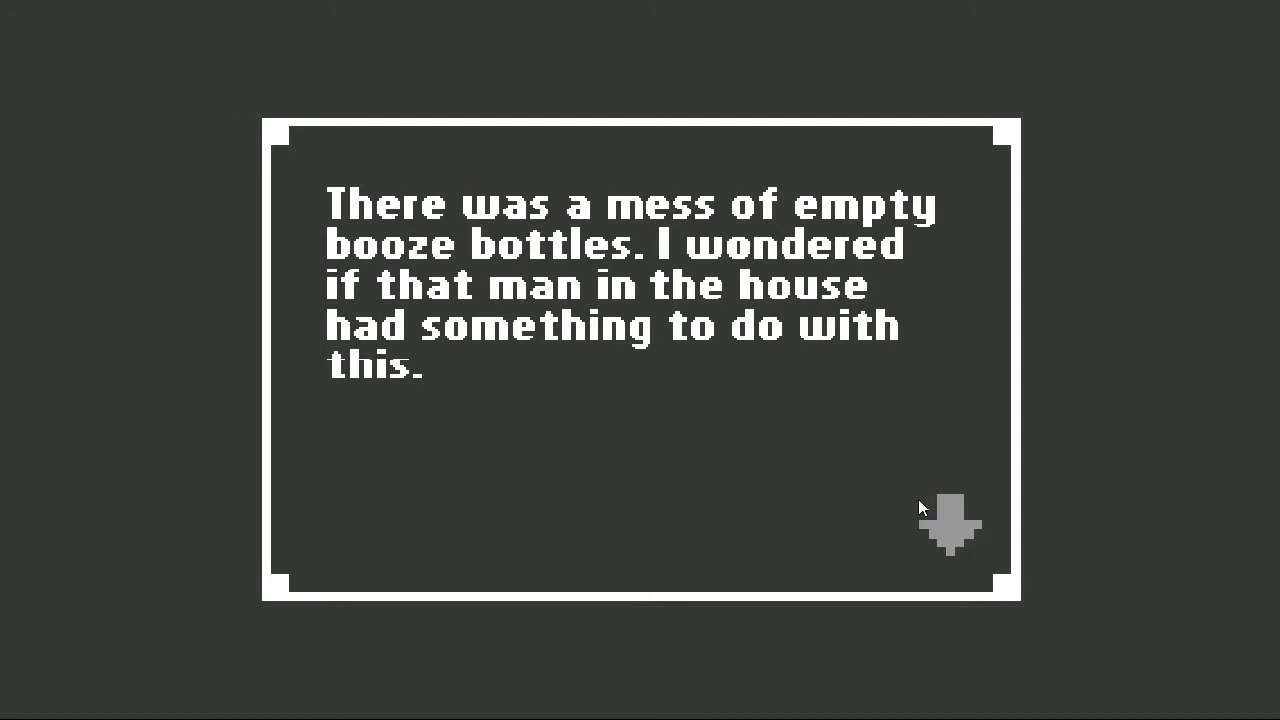
{"action": "left_click", "coordinate": [948, 527]}
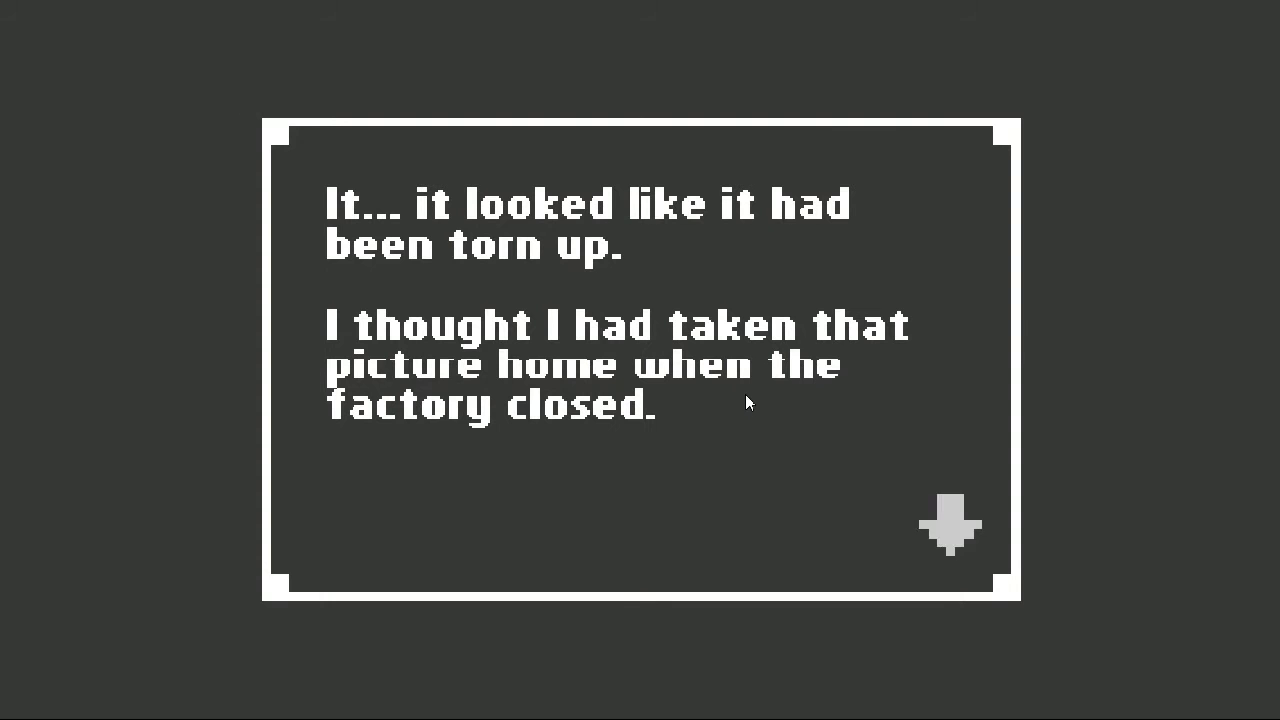
{"action": "mouse_move", "coordinate": [450, 365]}
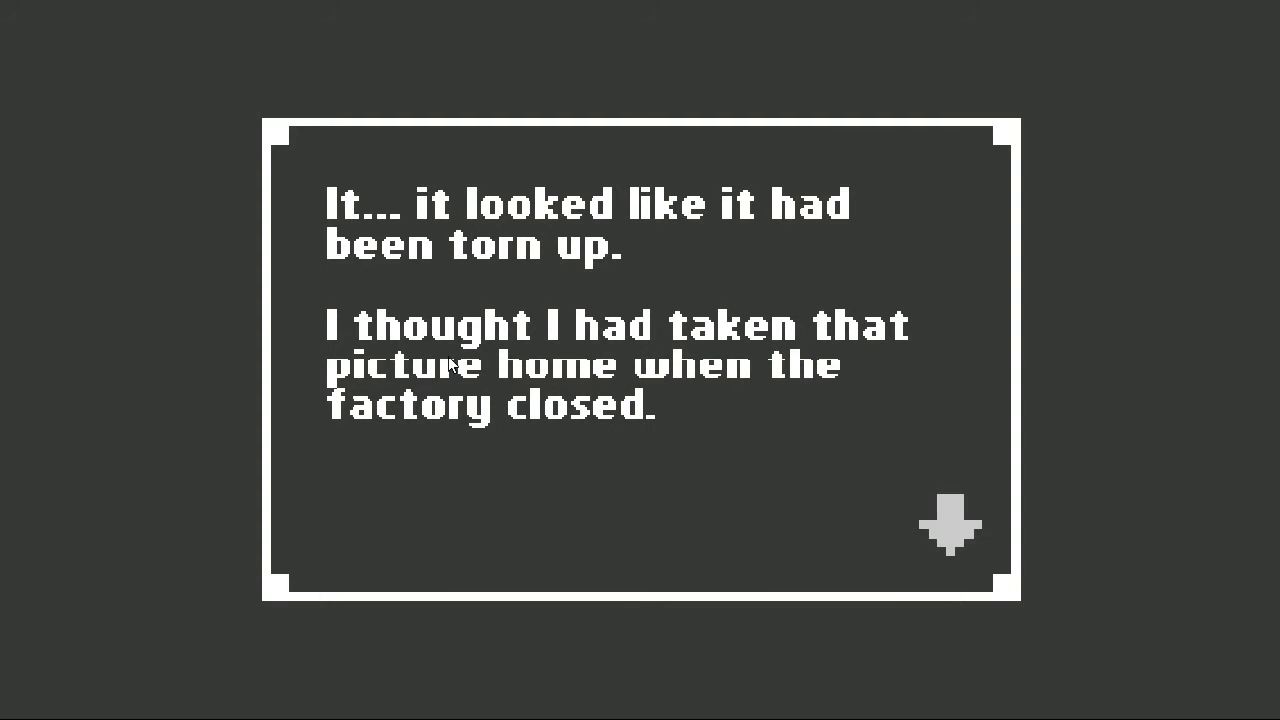
{"action": "mouse_move", "coordinate": [955, 527]}
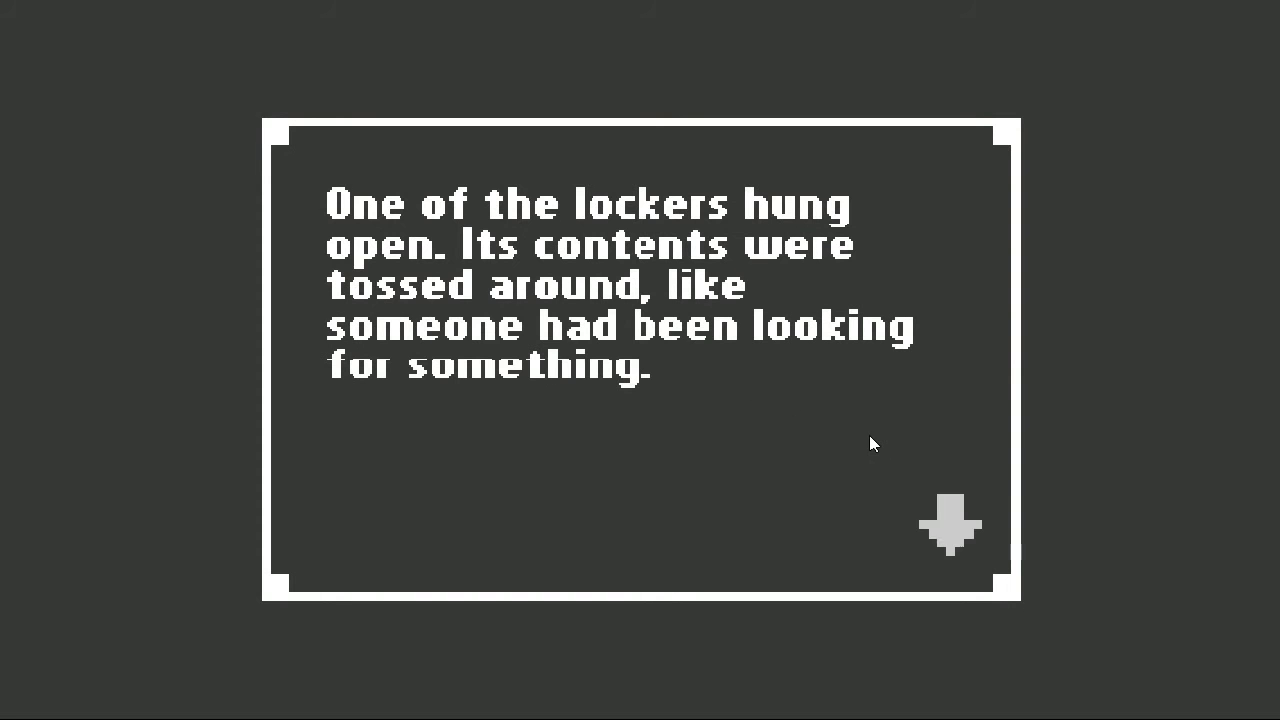
{"action": "left_click", "coordinate": [952, 525]}
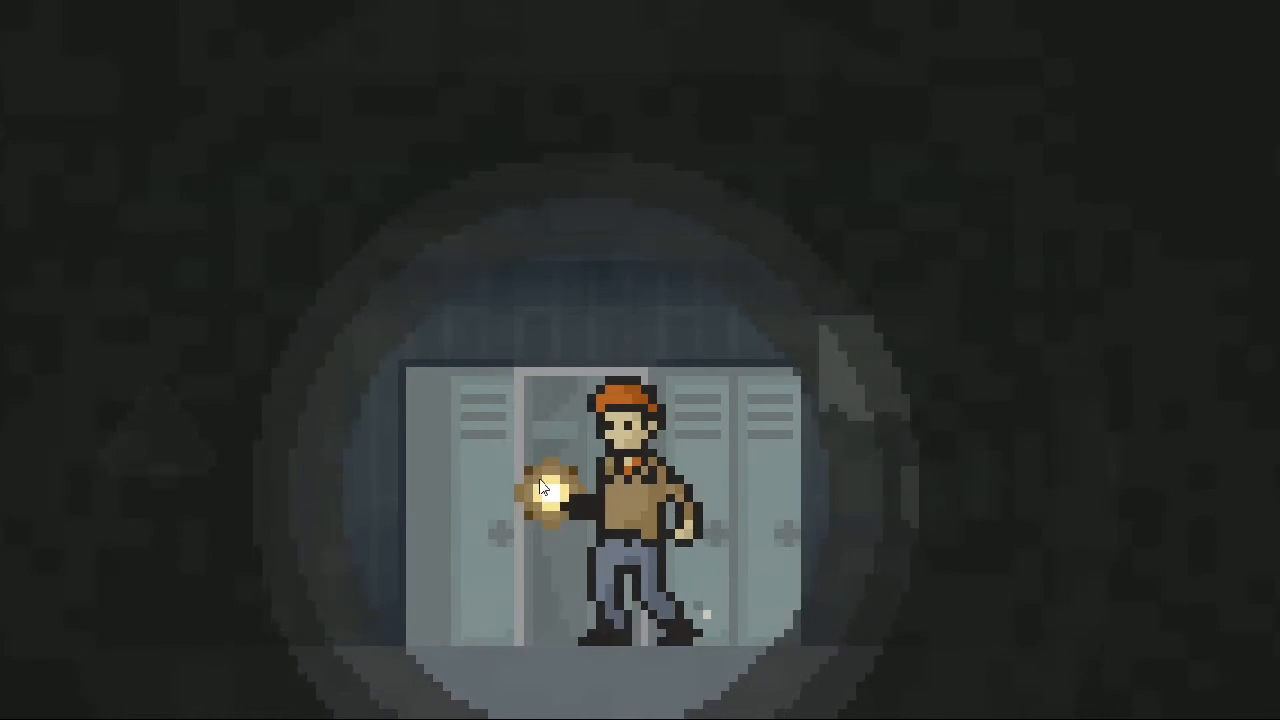